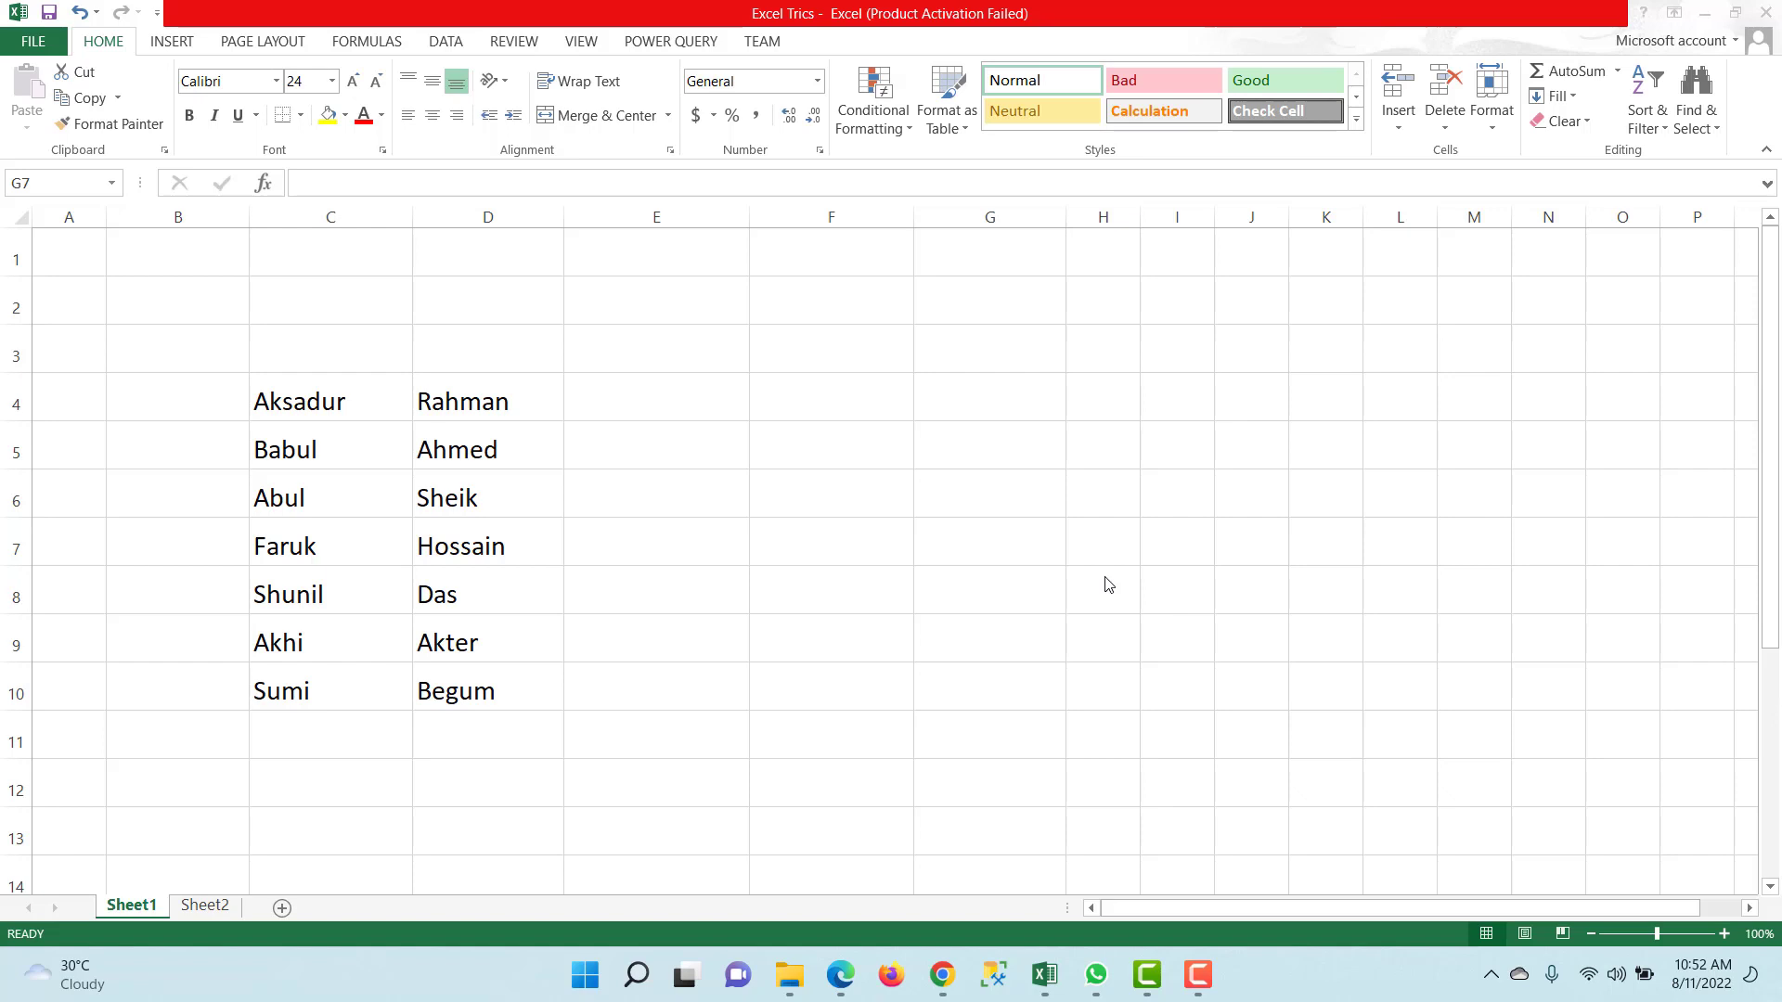
pyautogui.moveTo(770, 635)
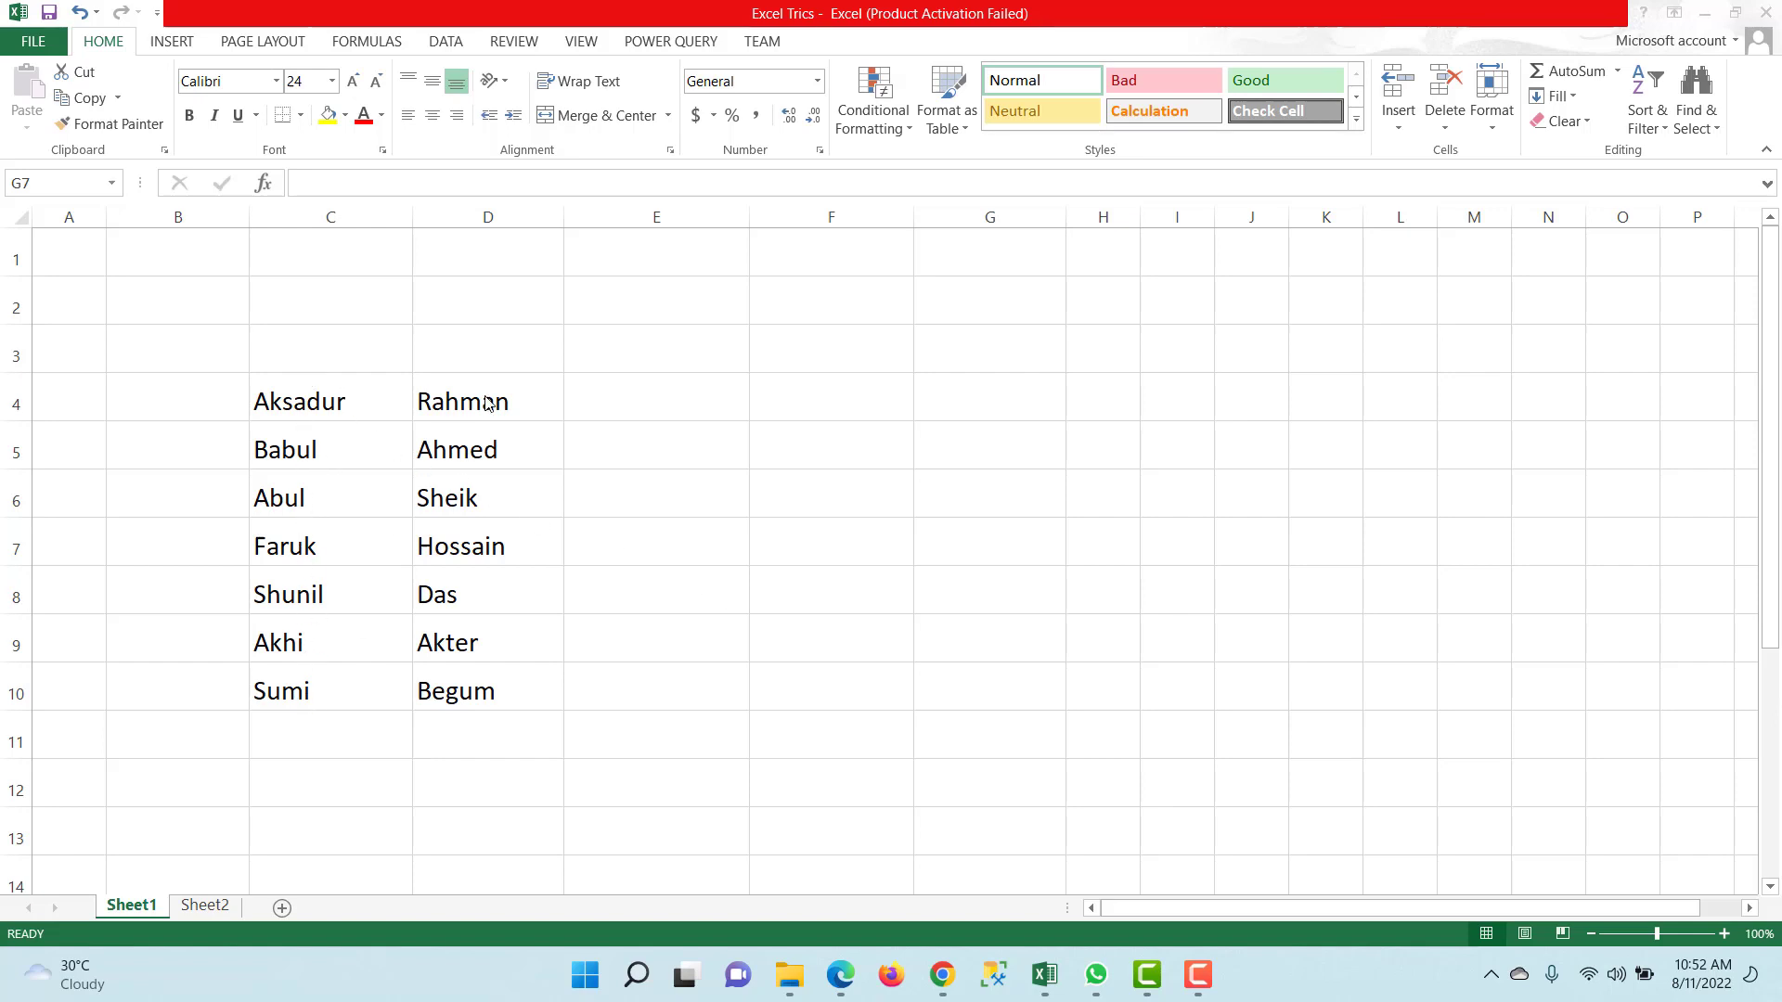
pyautogui.moveTo(501, 684)
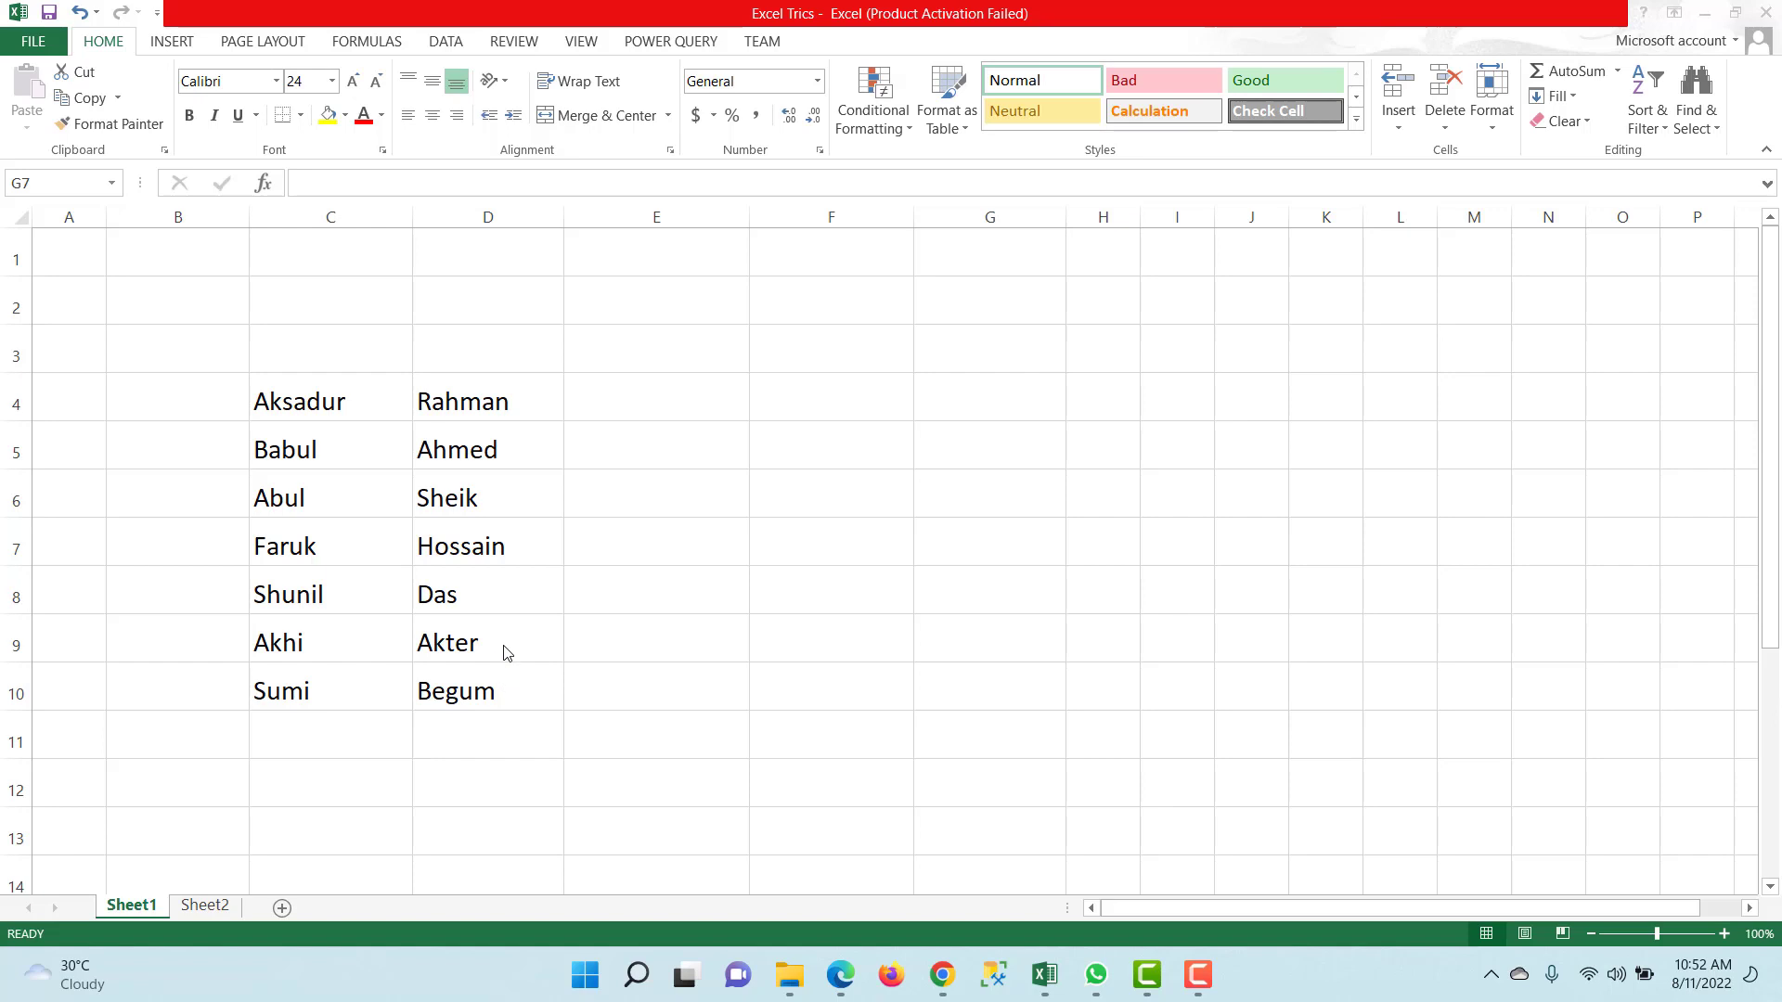
pyautogui.click(655, 397)
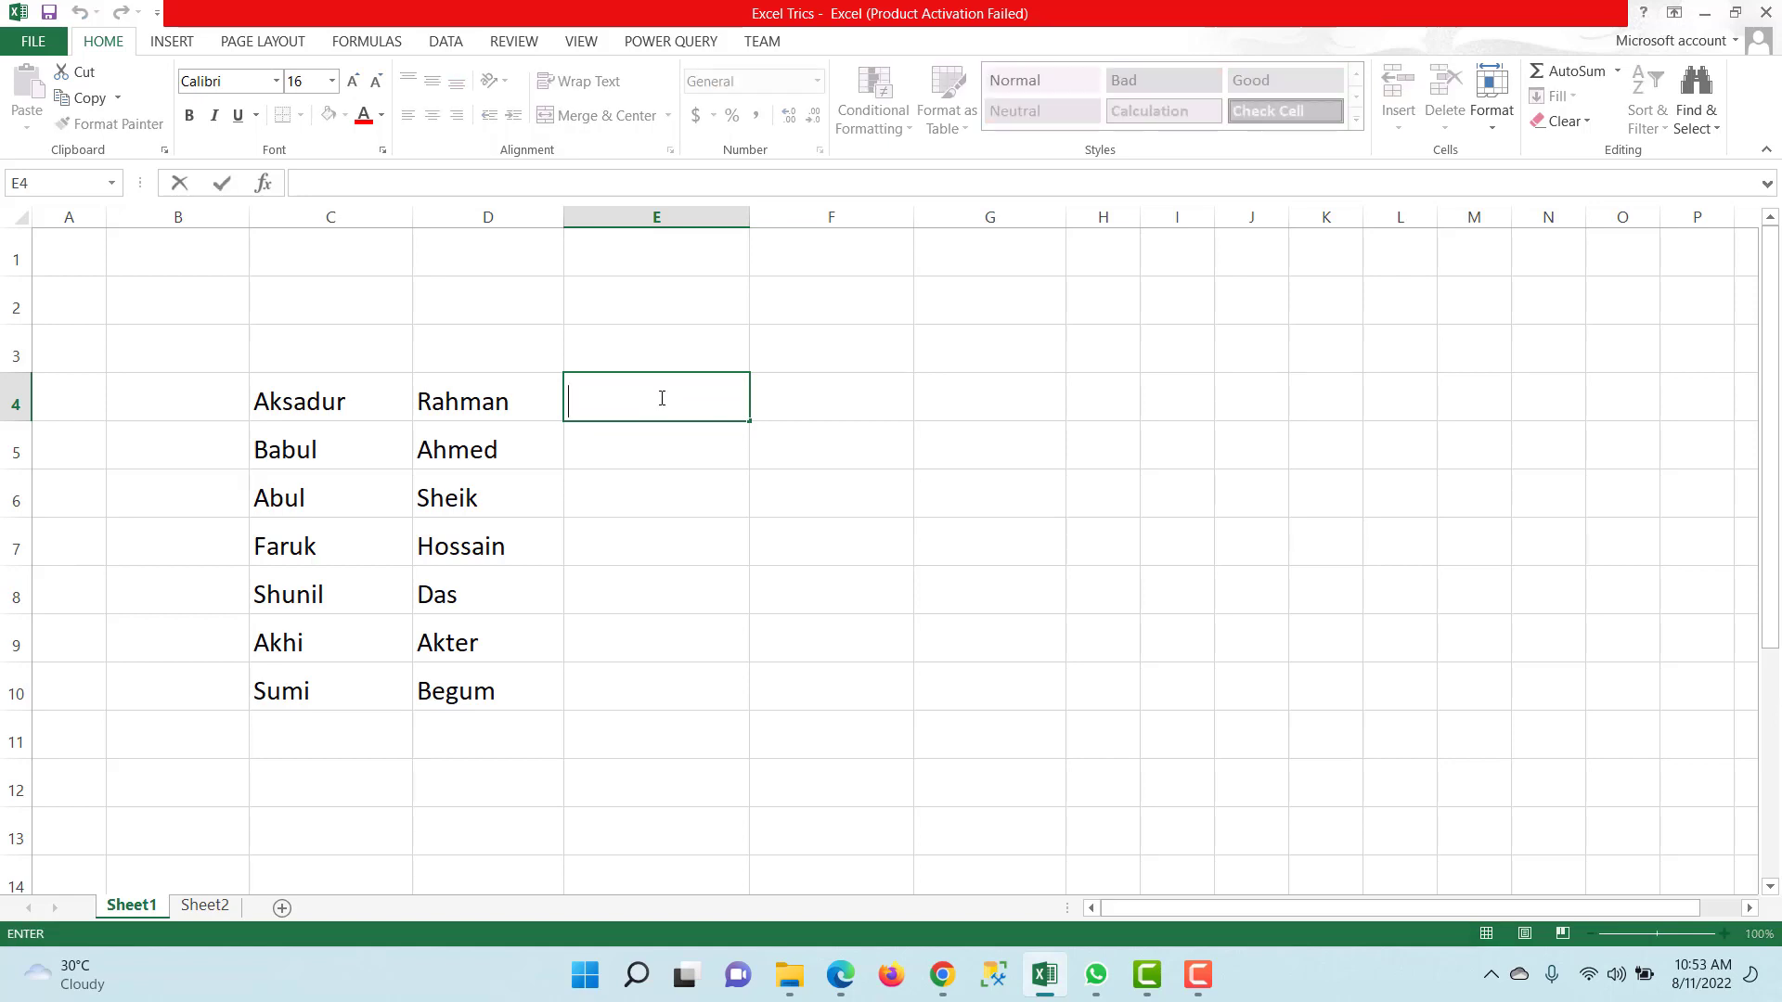
pyautogui.write('Aks')
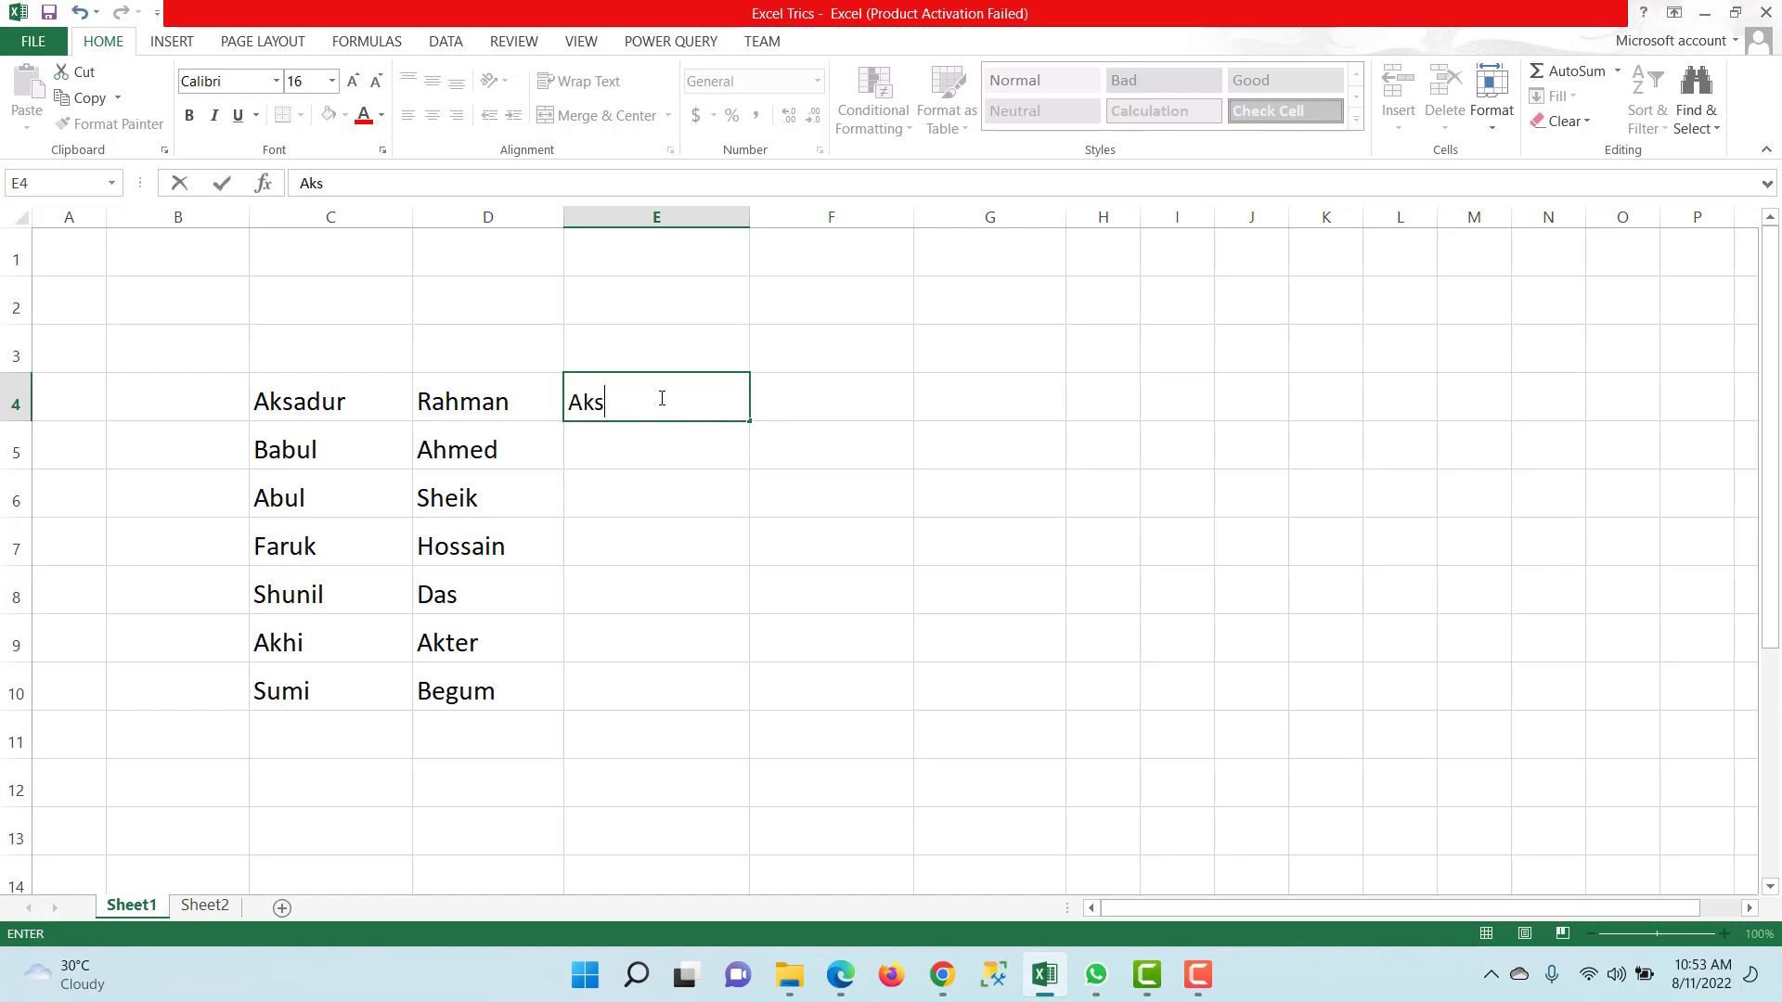
pyautogui.write('a')
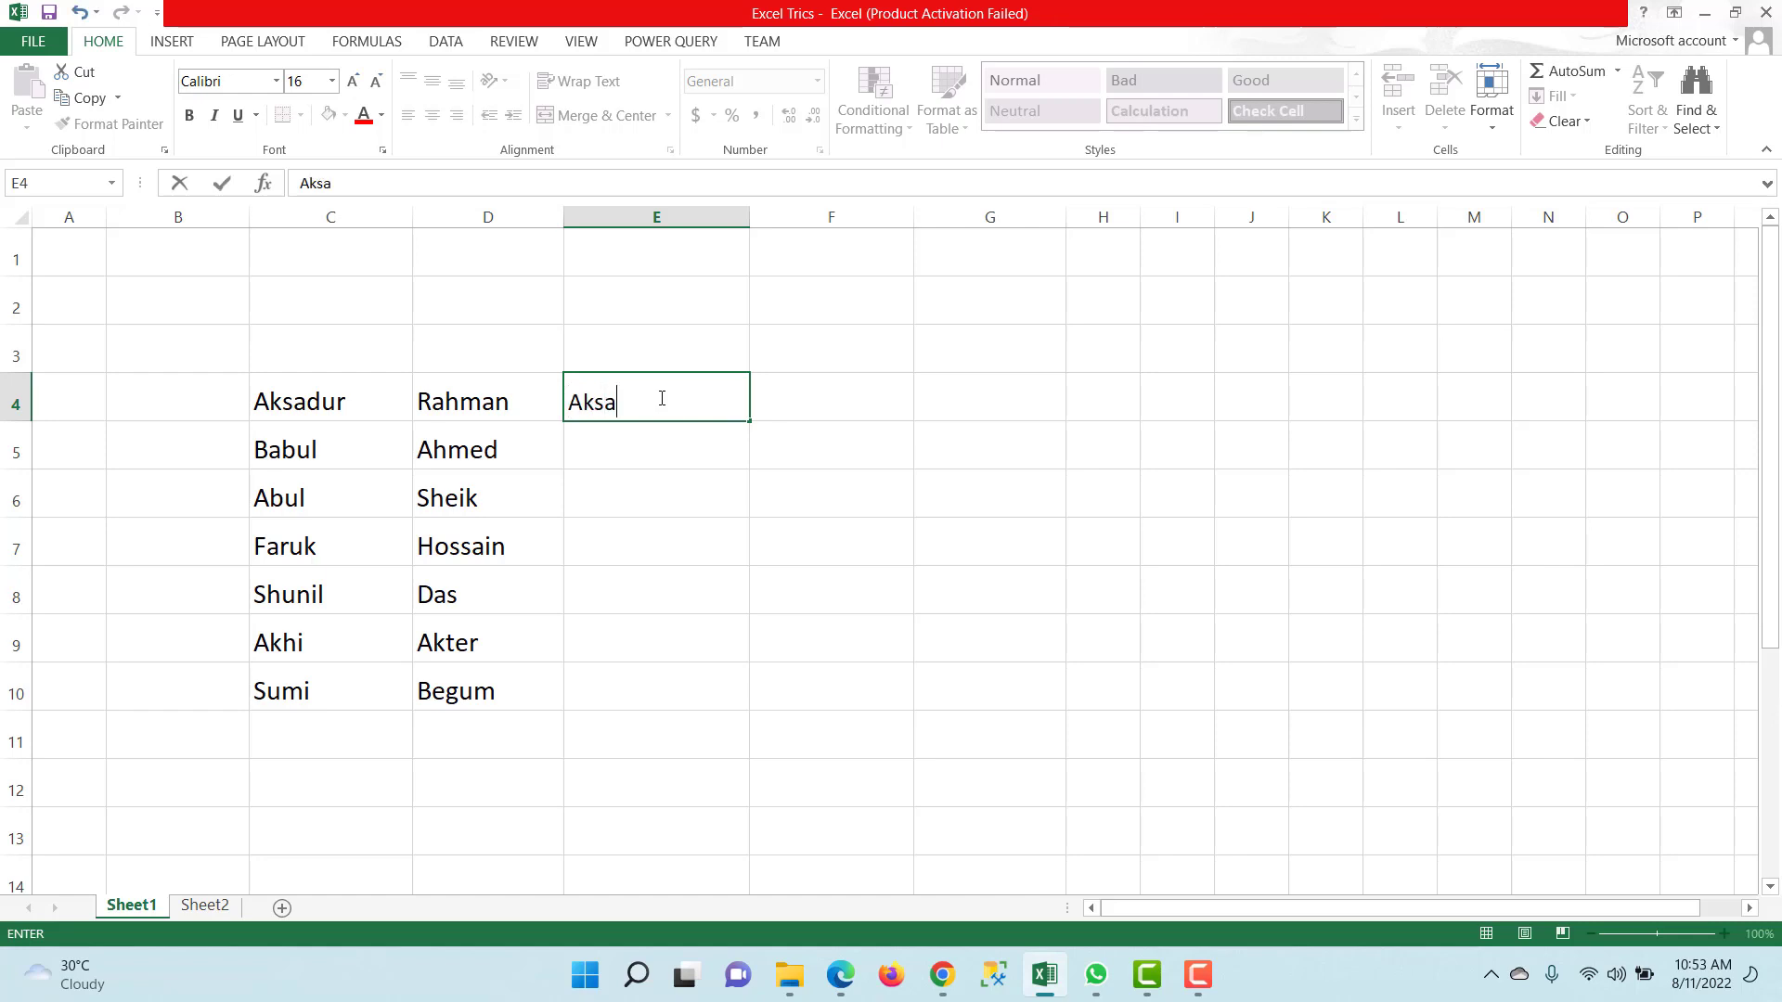
pyautogui.write('dur')
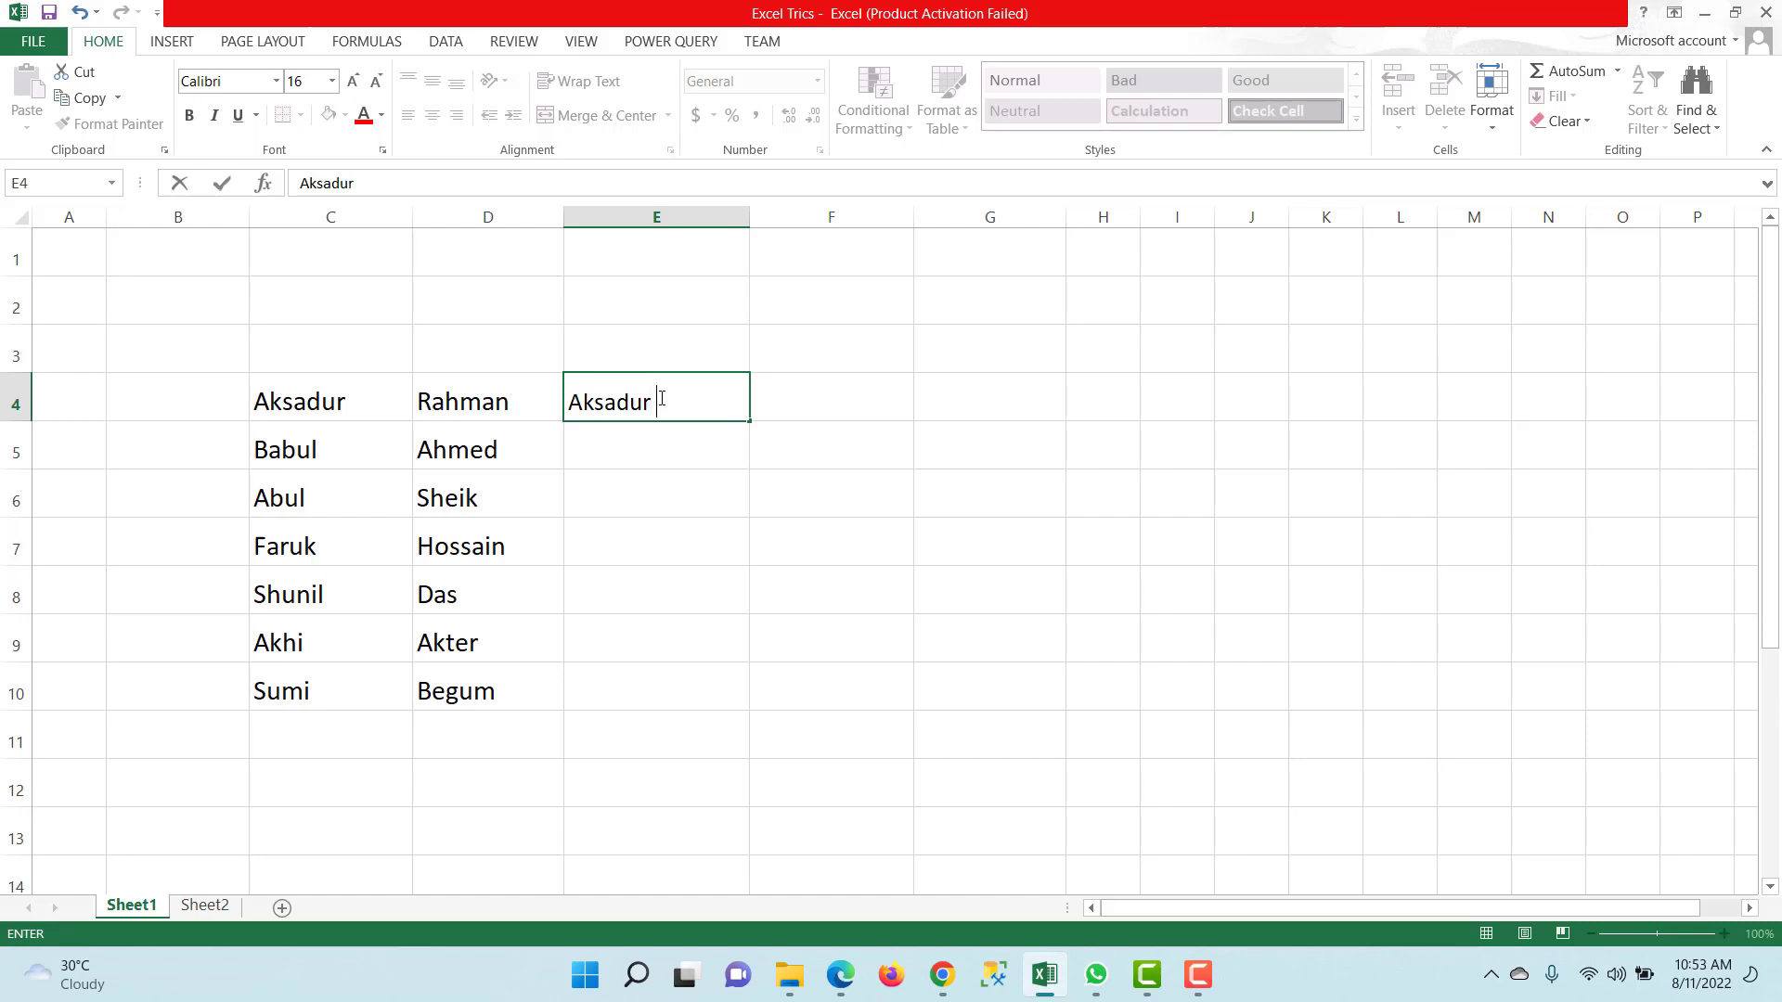
pyautogui.write('Rahman')
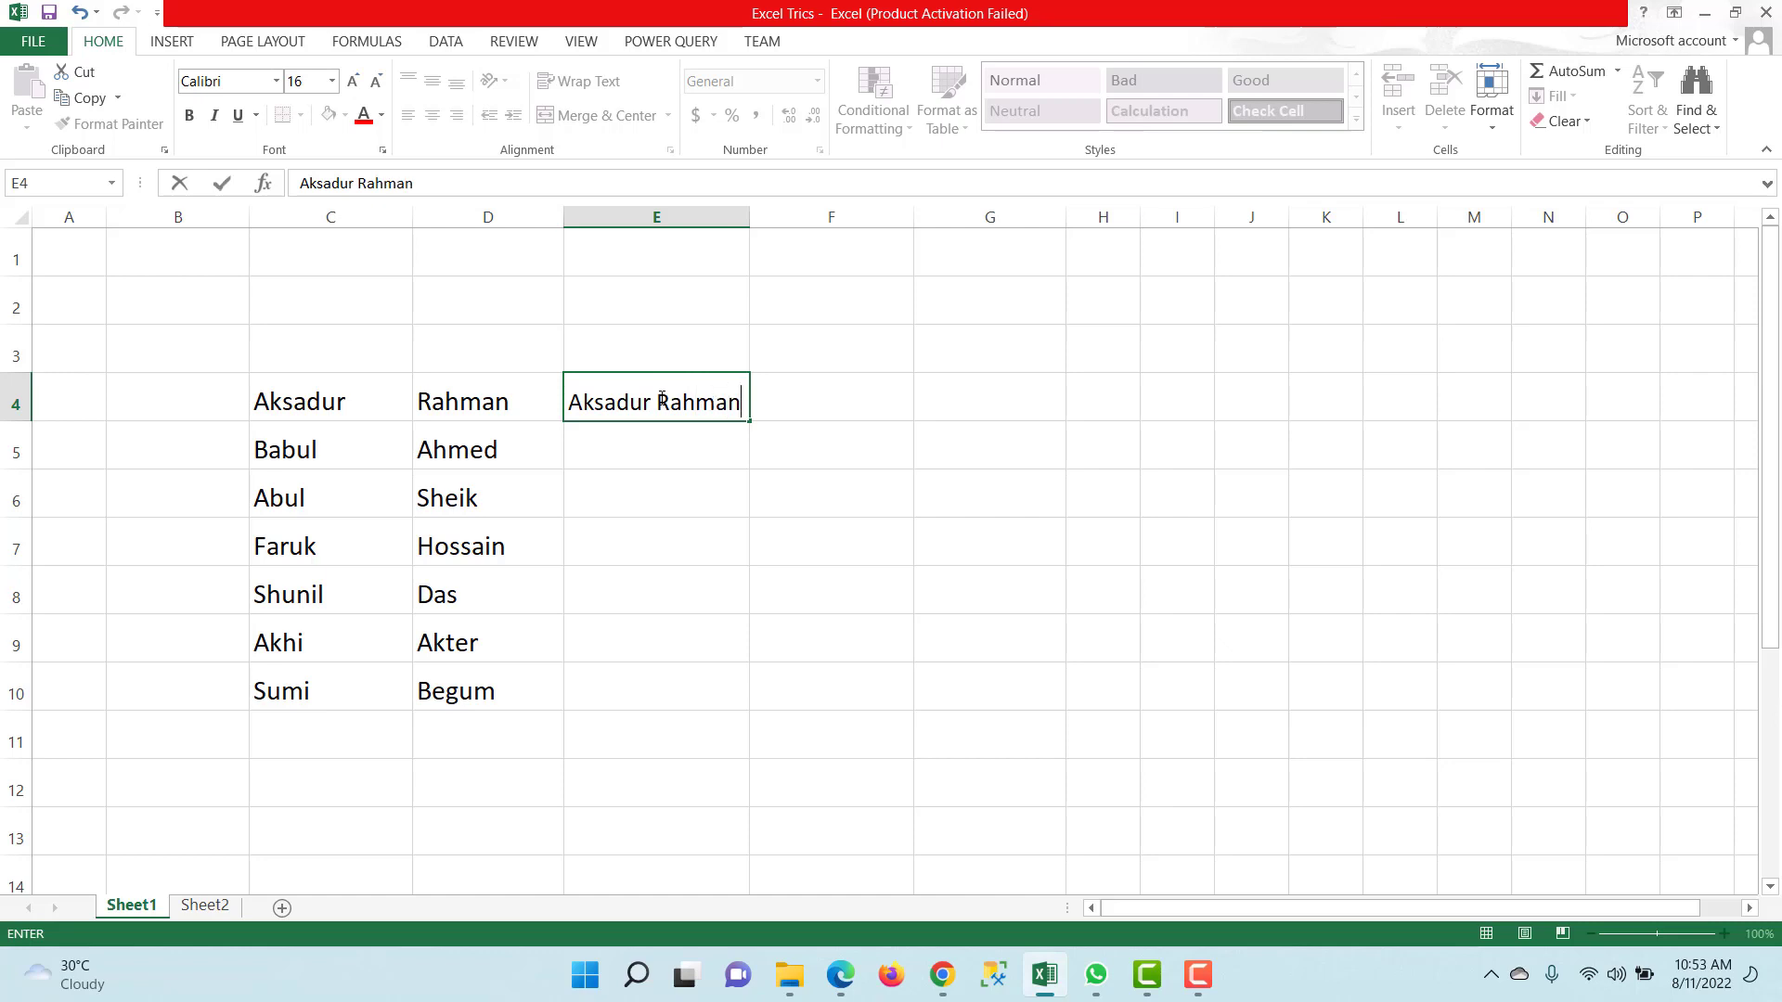
pyautogui.press('enter')
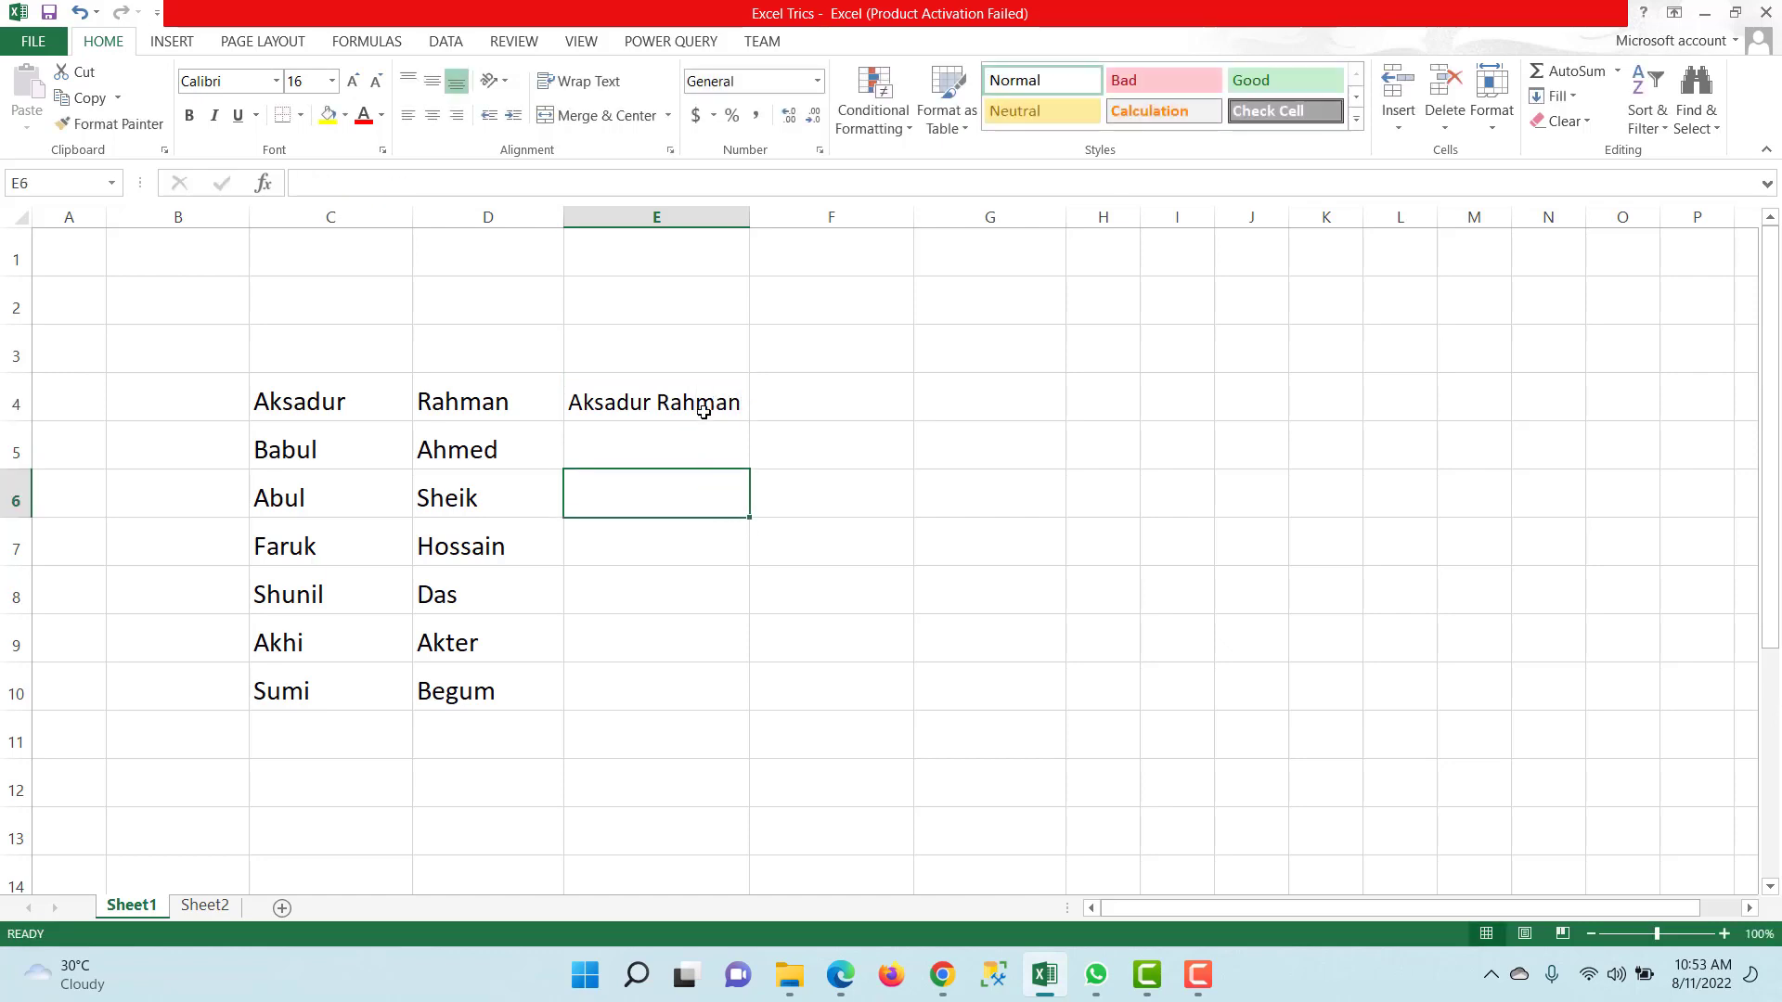
pyautogui.click(655, 401)
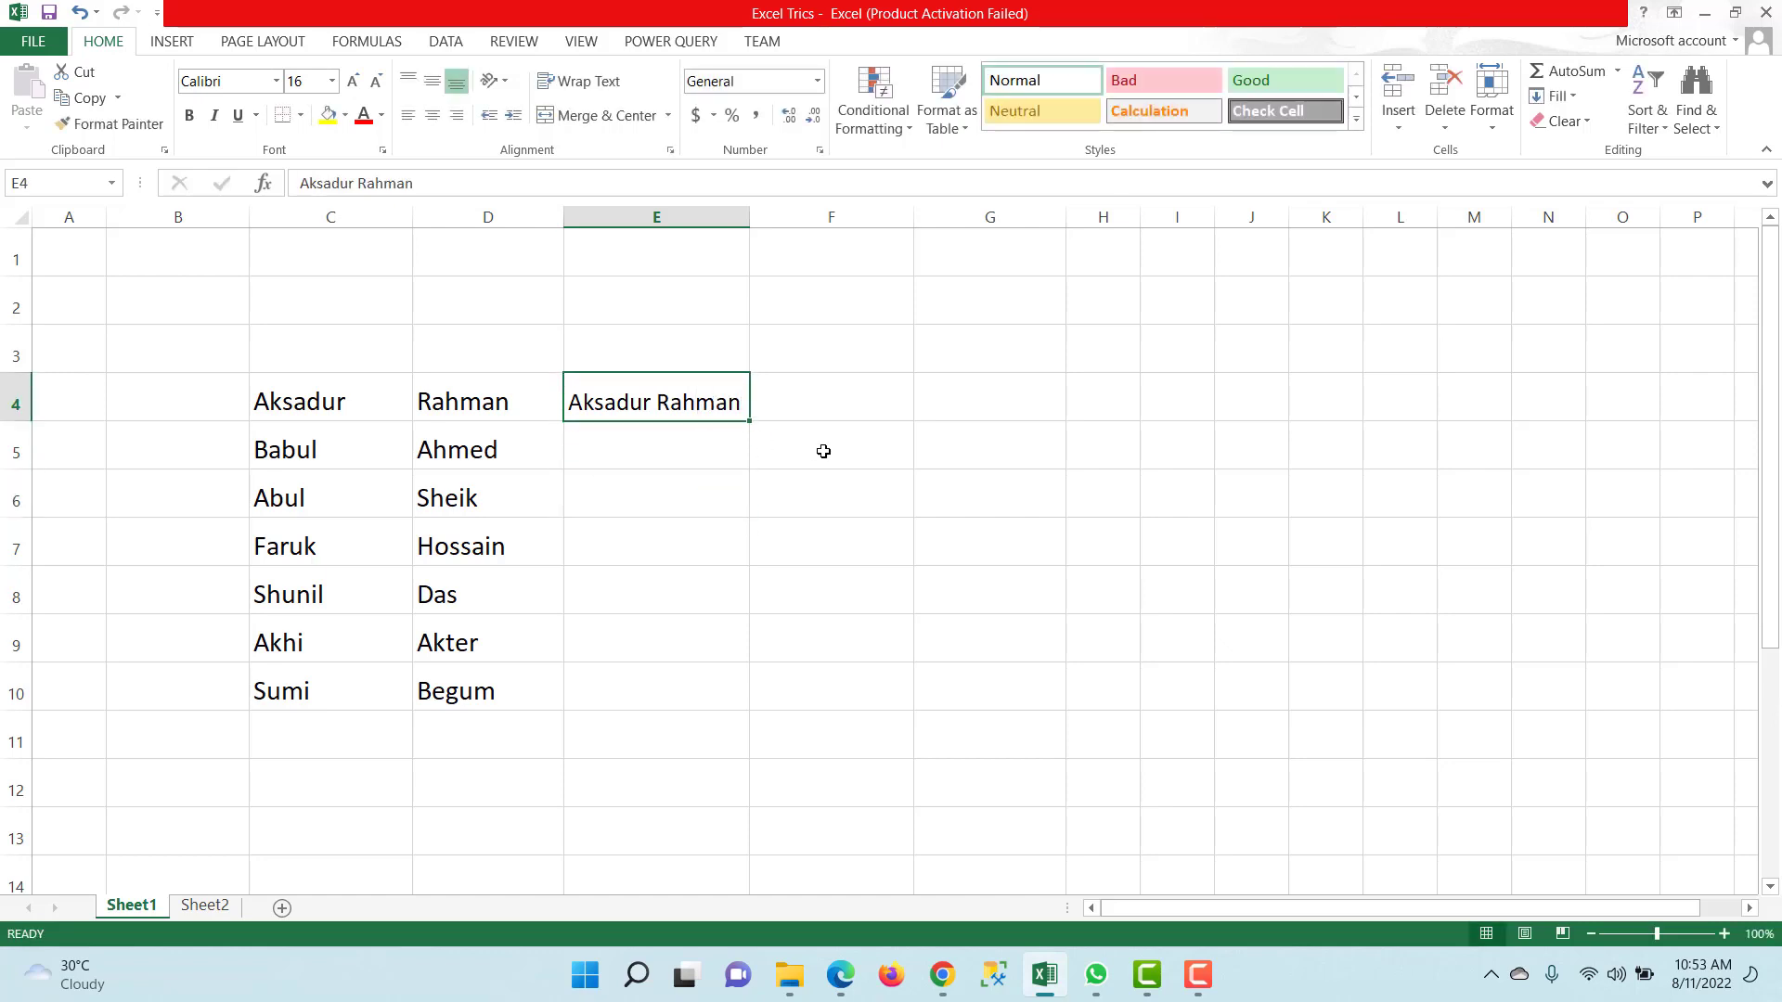
pyautogui.press('ctrl+e')
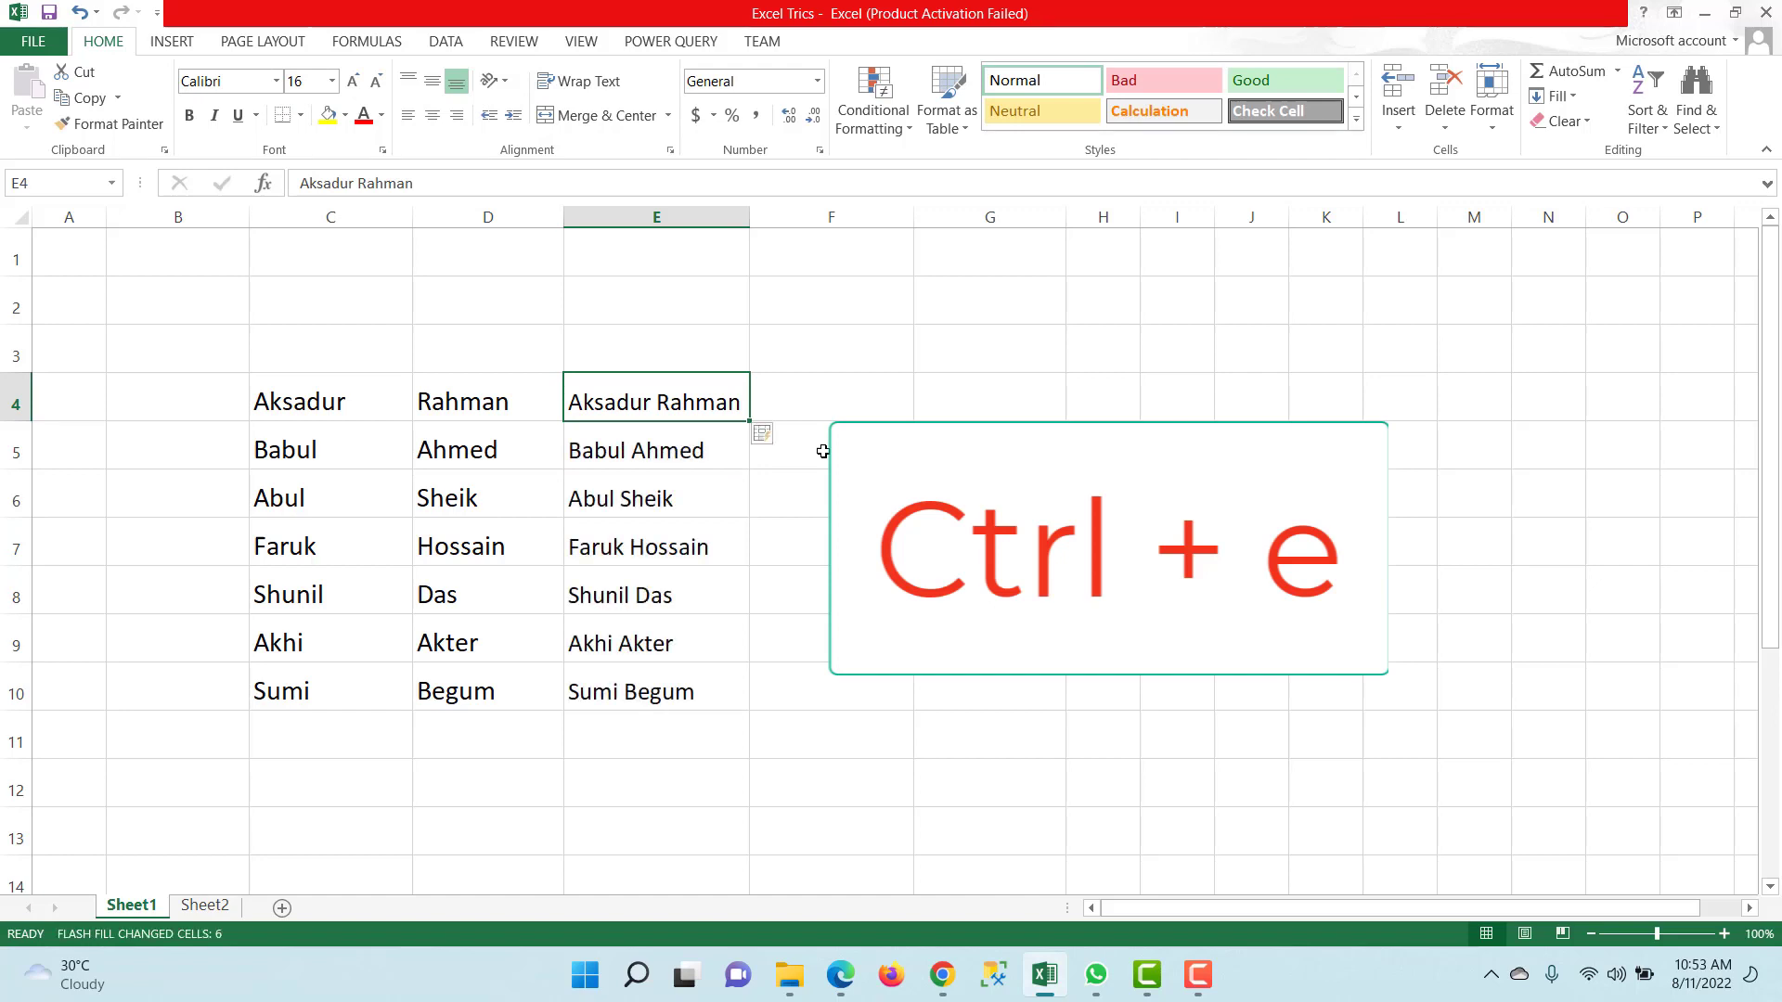
pyautogui.press('ctrl+e')
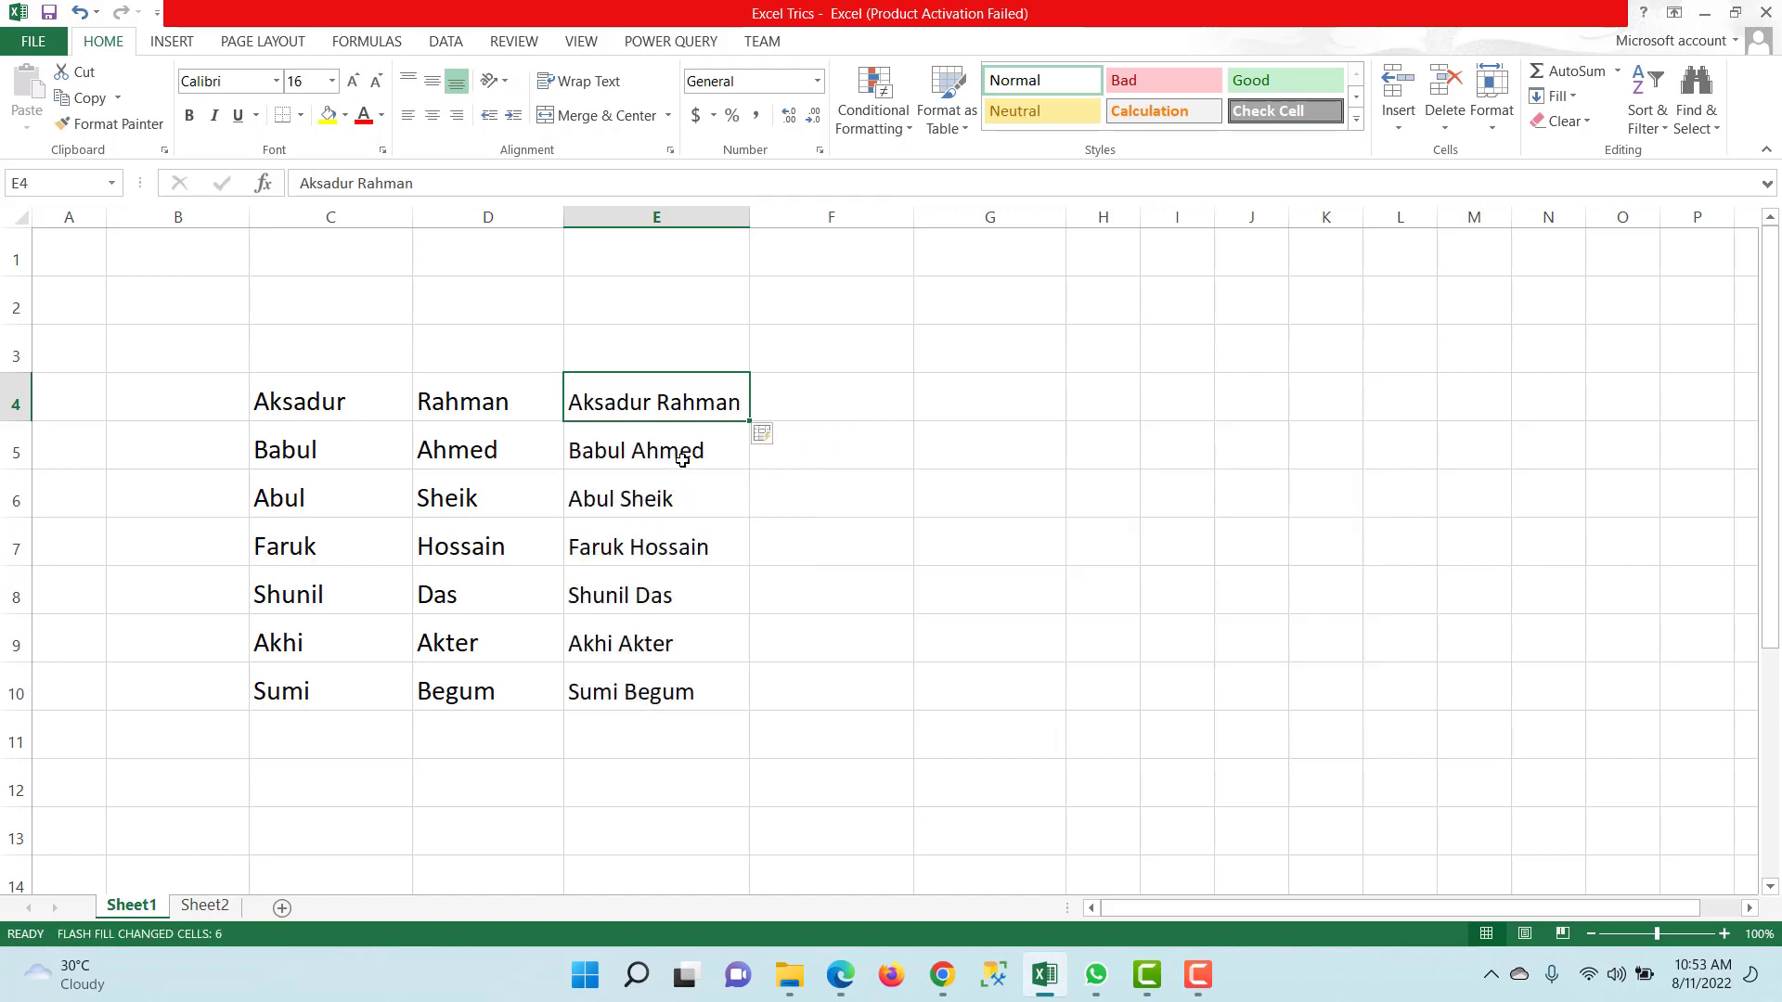
pyautogui.moveTo(680, 692)
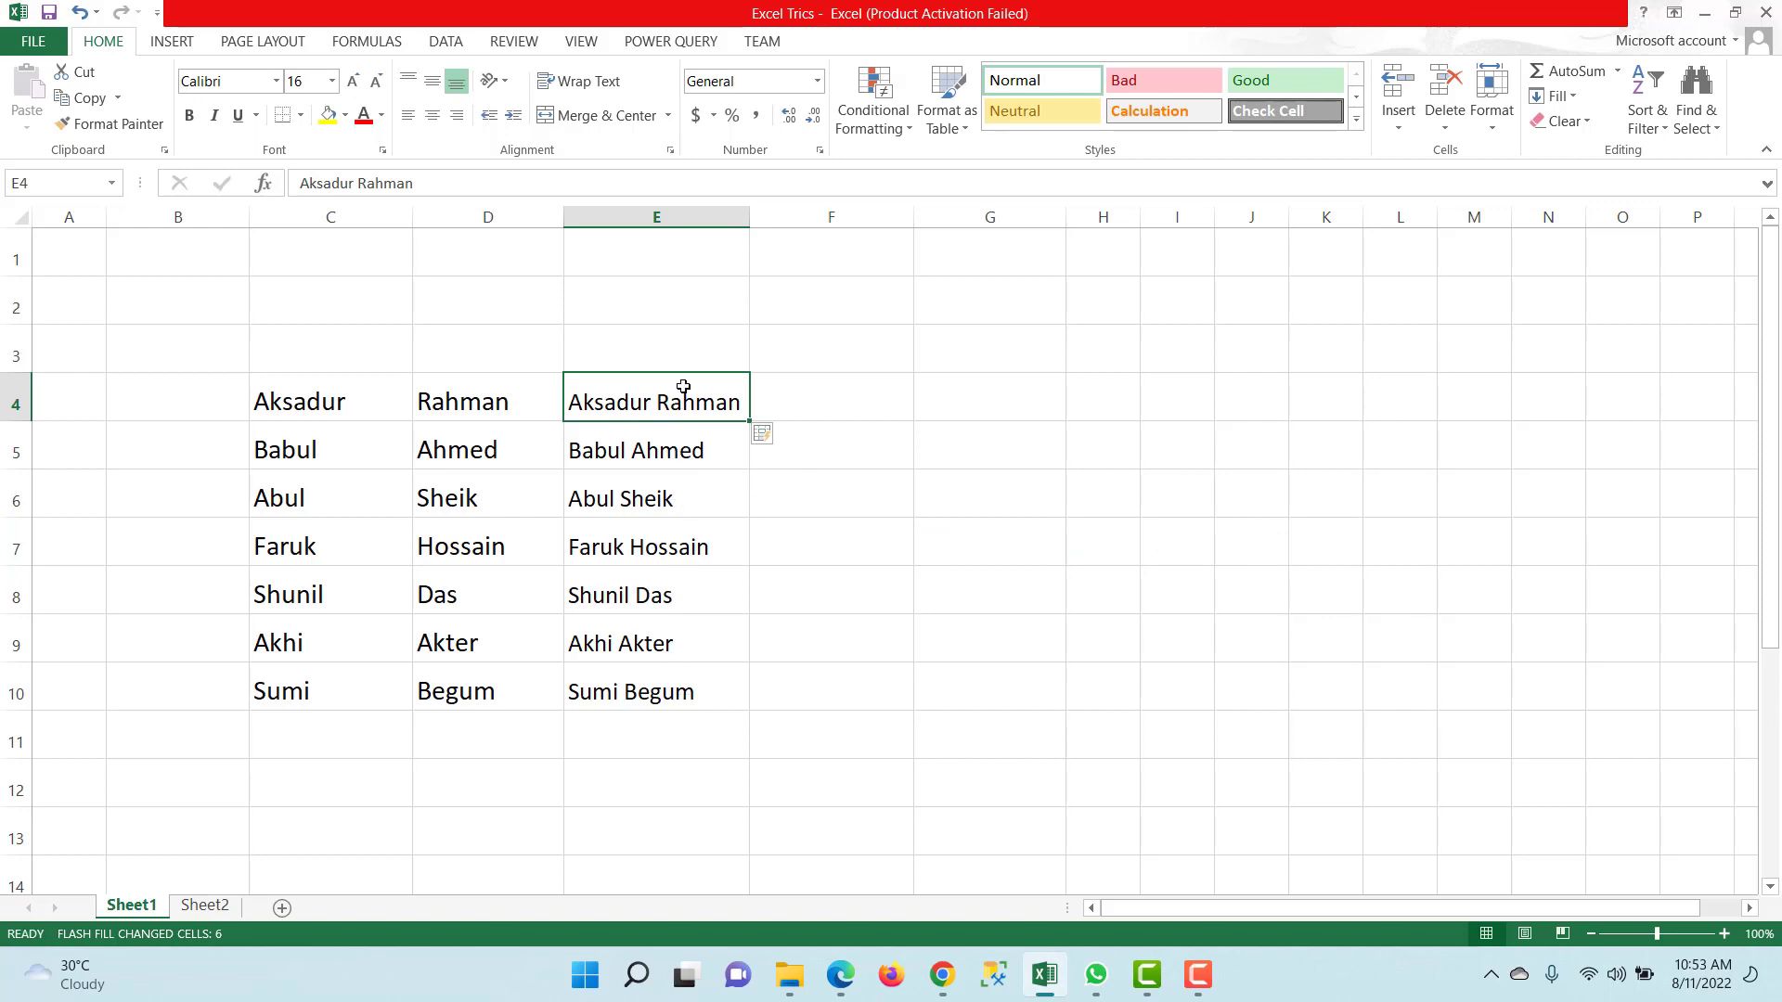
pyautogui.moveTo(837, 414)
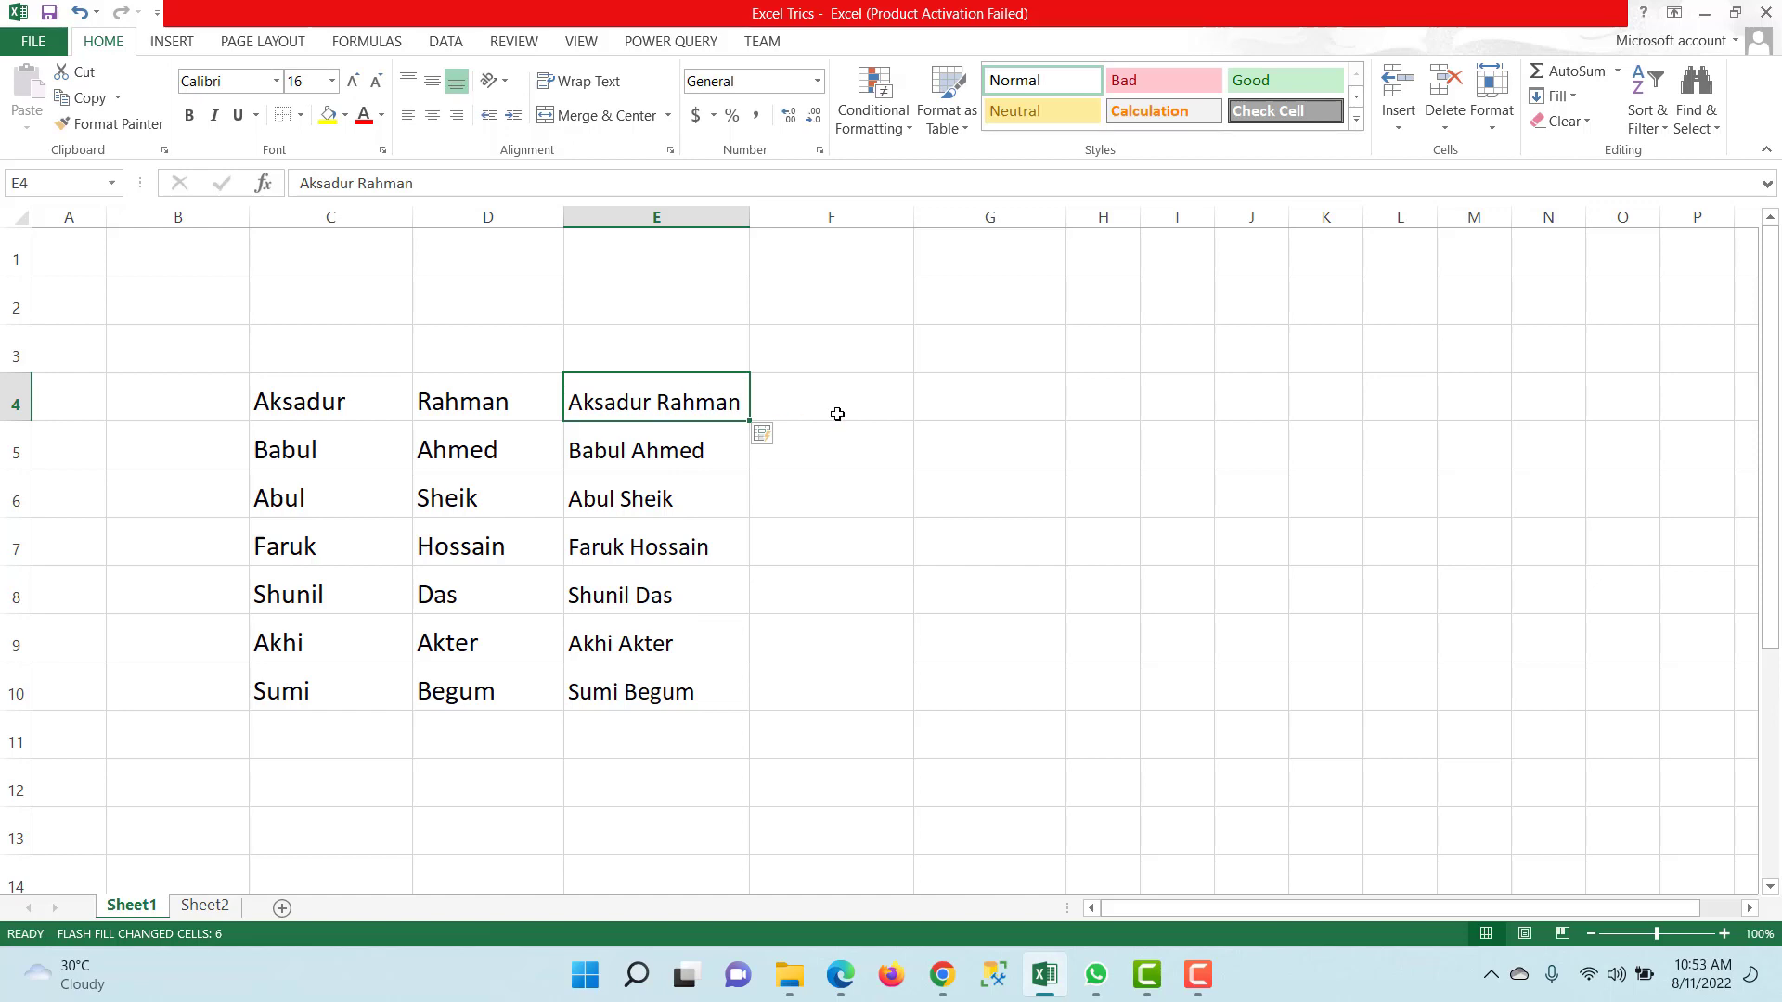
pyautogui.moveTo(809, 407)
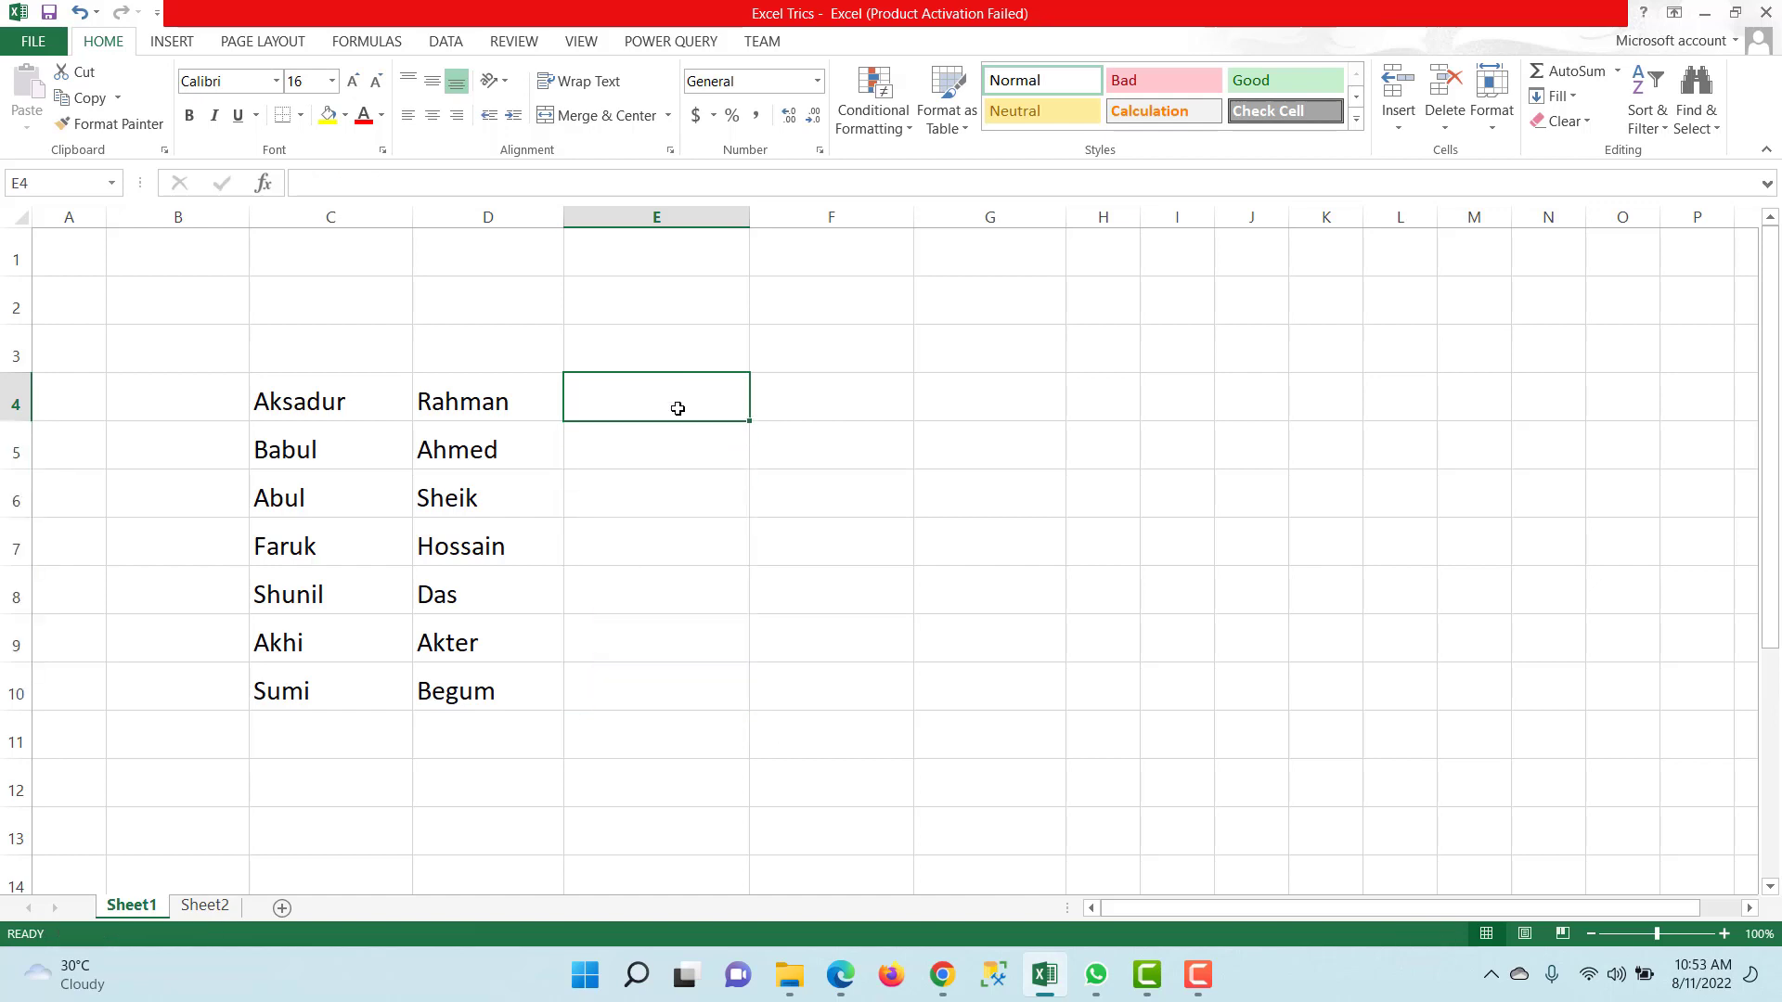
# Enter the hyphenated example 'Aksadur-Rahman' in E4
pyautogui.write('Aksa')
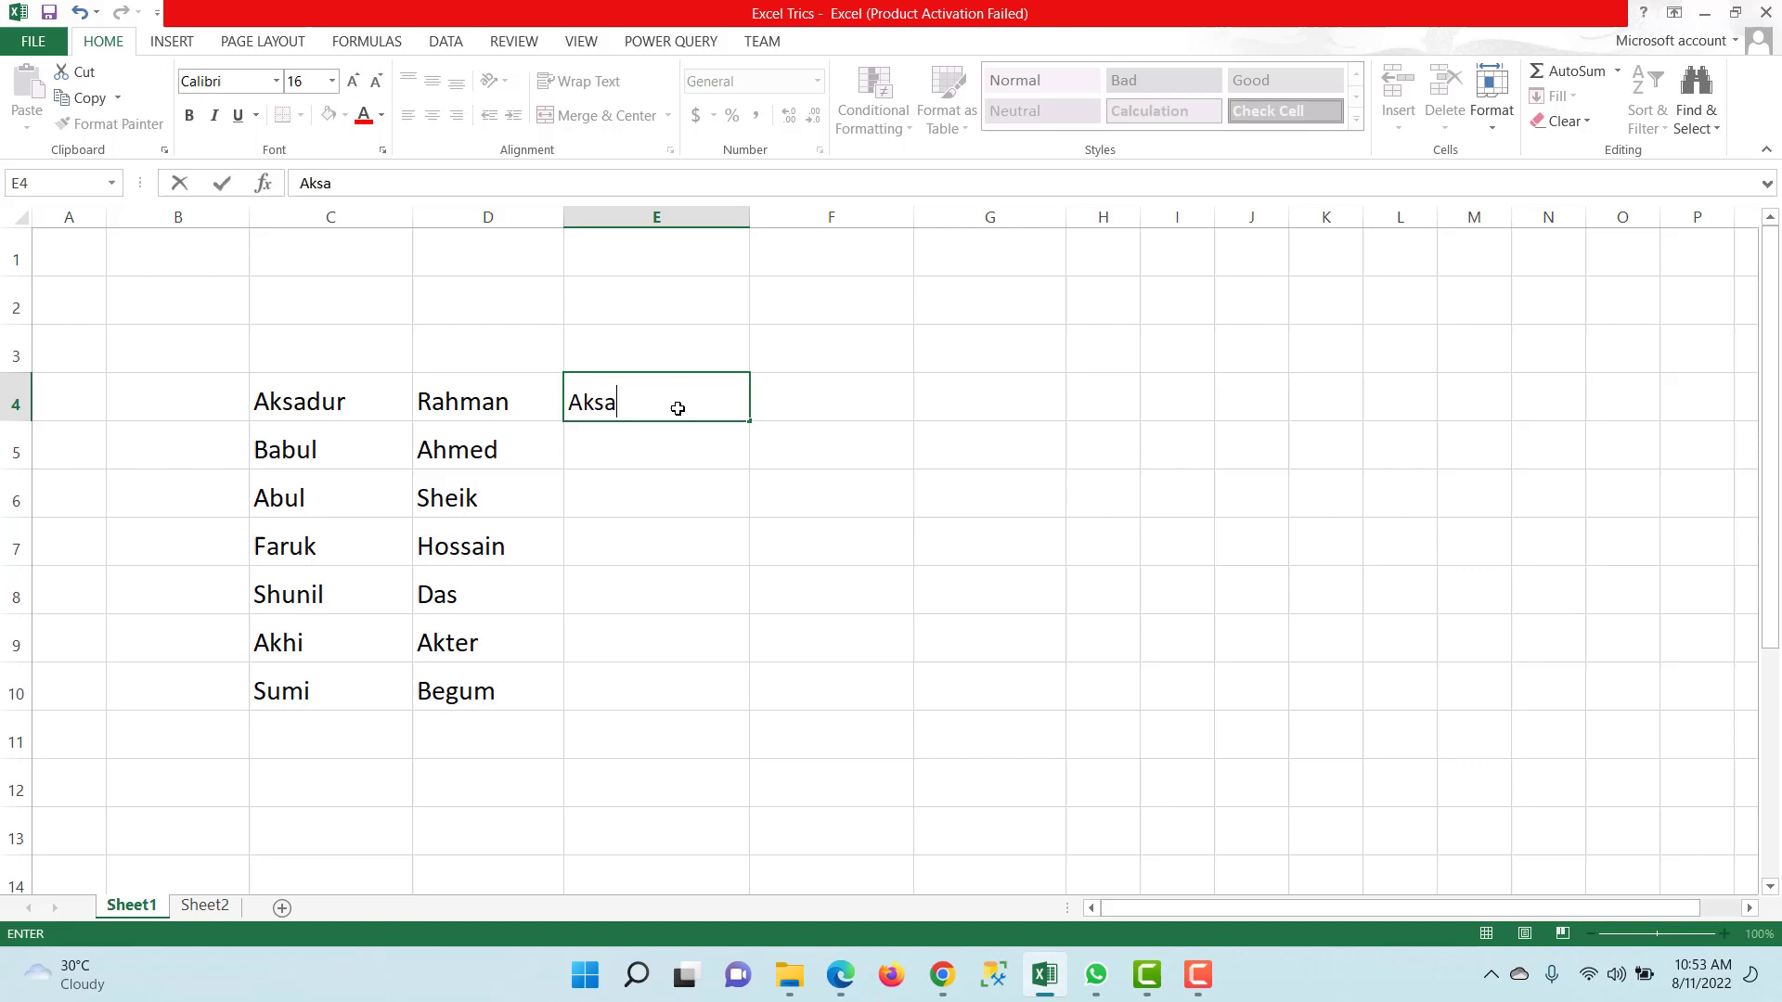
pyautogui.write('dur')
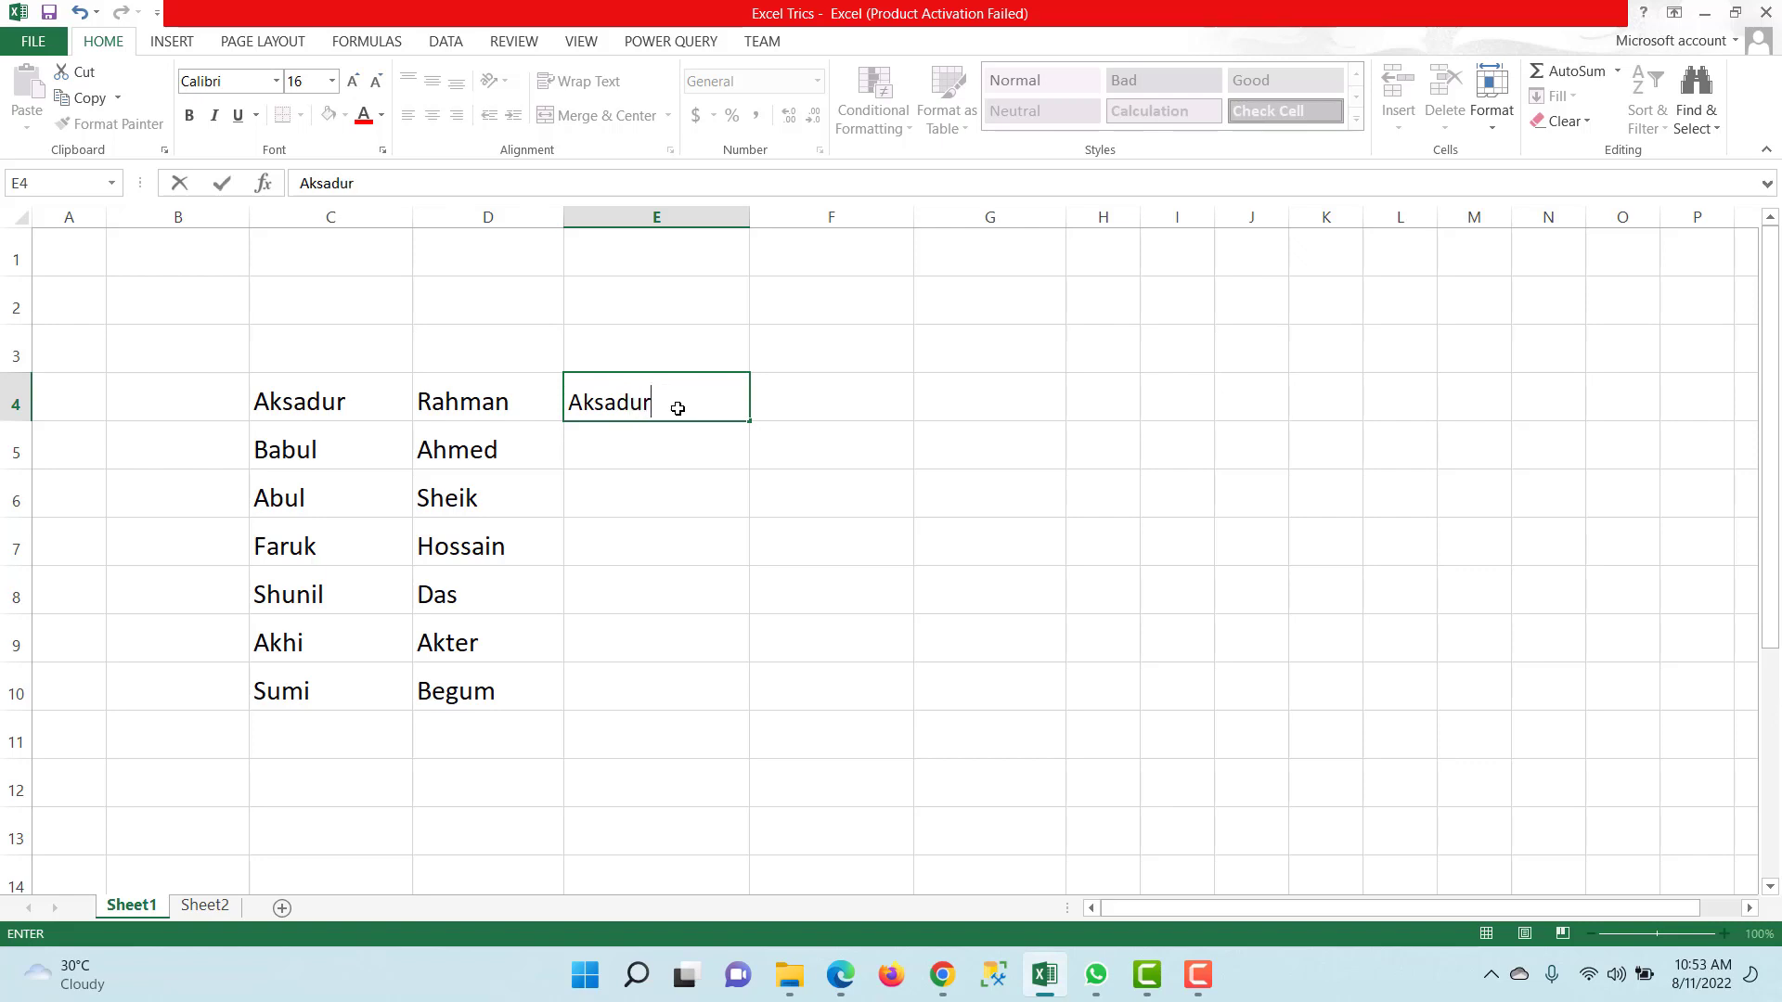
pyautogui.write('-')
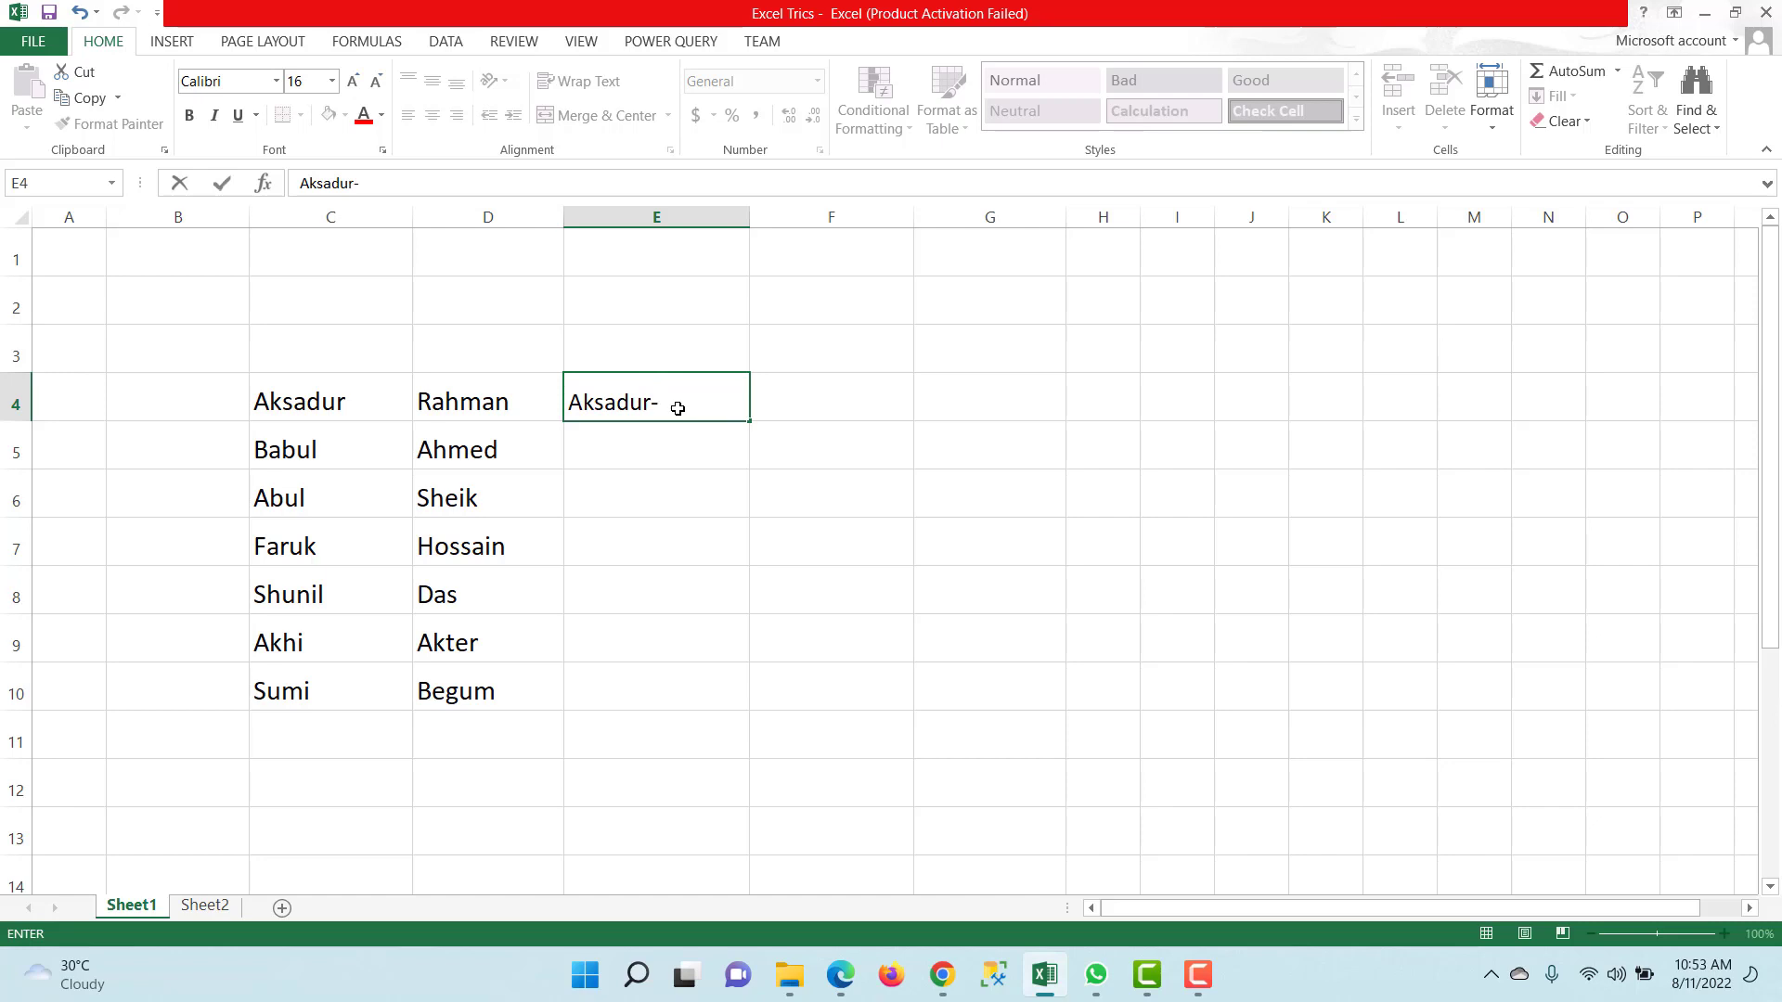
pyautogui.write('Rahman')
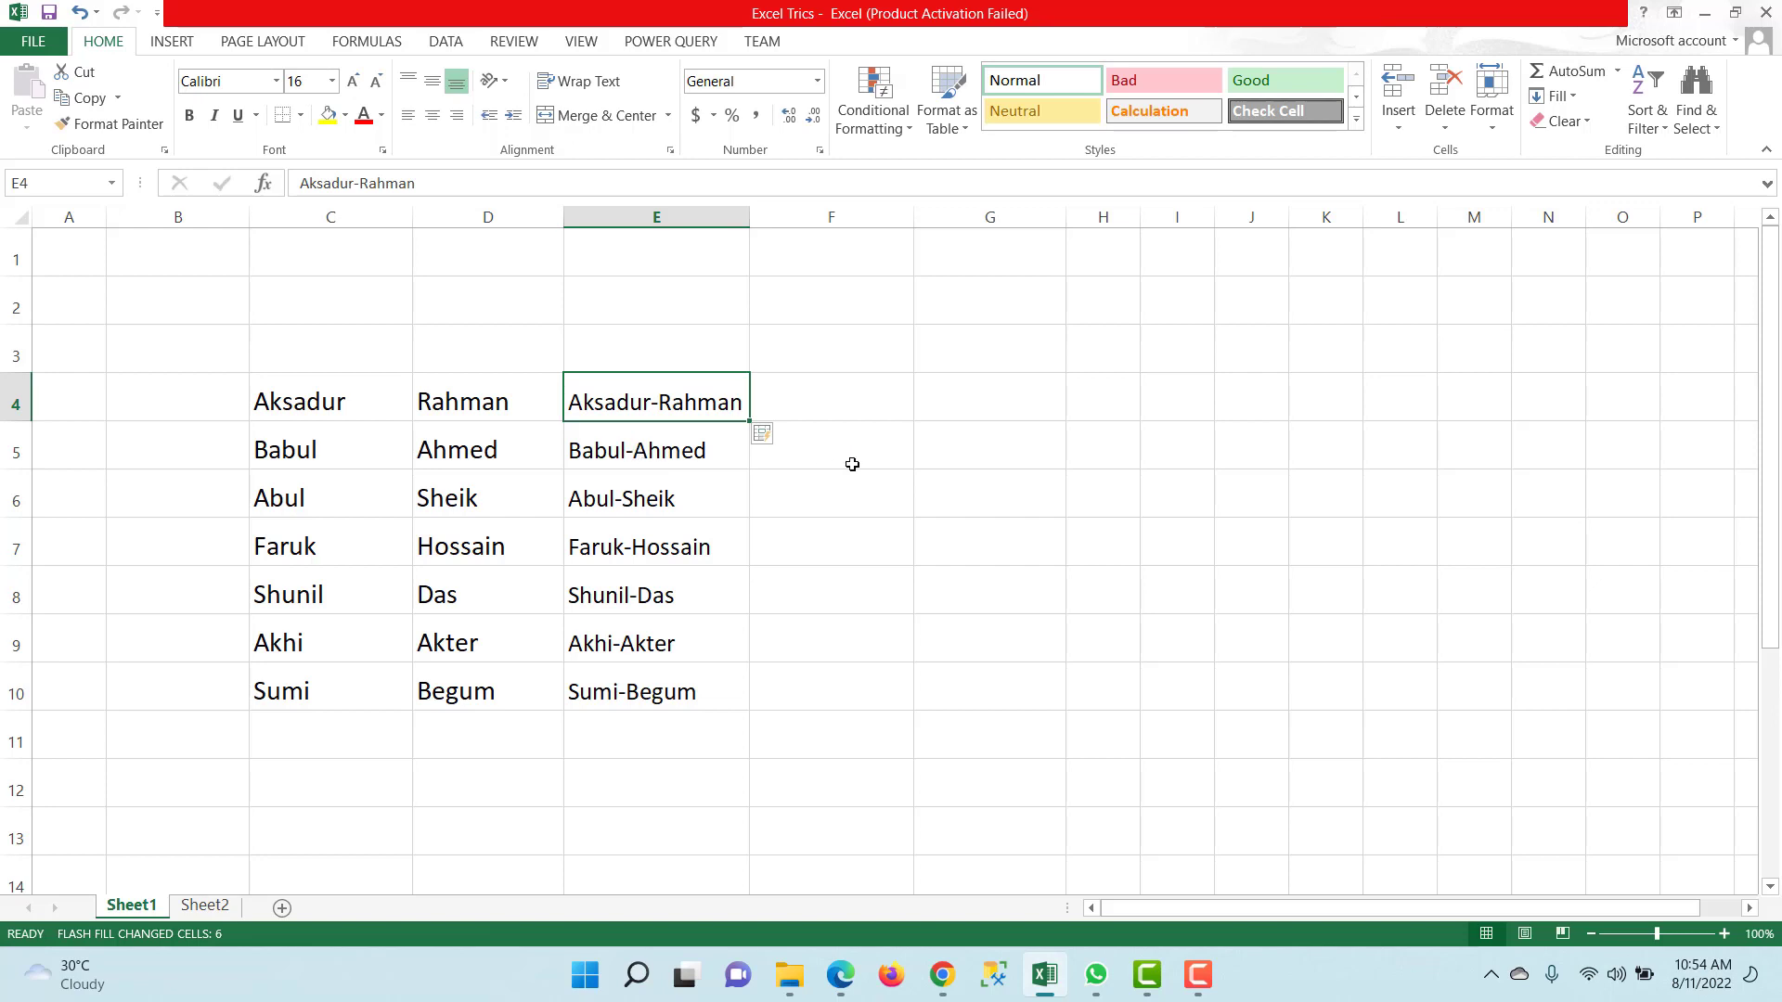
pyautogui.moveTo(687, 433)
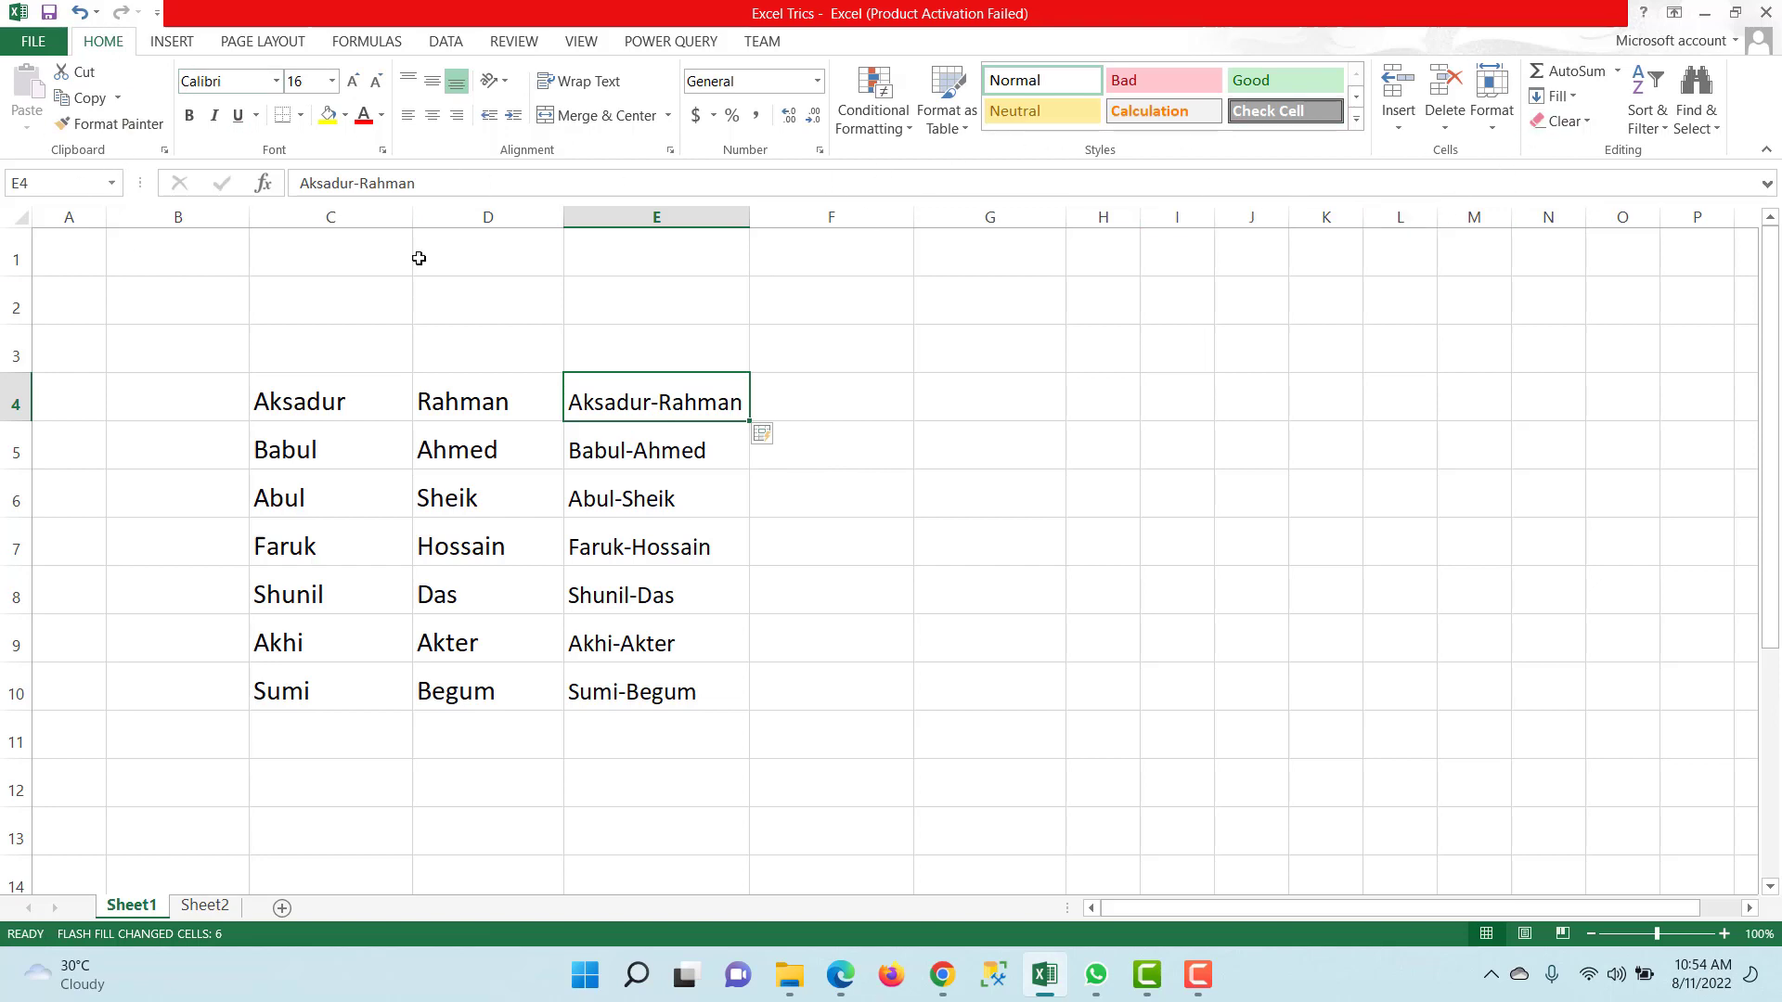
# Run Flash Fill from the Home ribbon's Fill menu to complete the hyphenated names
pyautogui.click(1558, 95)
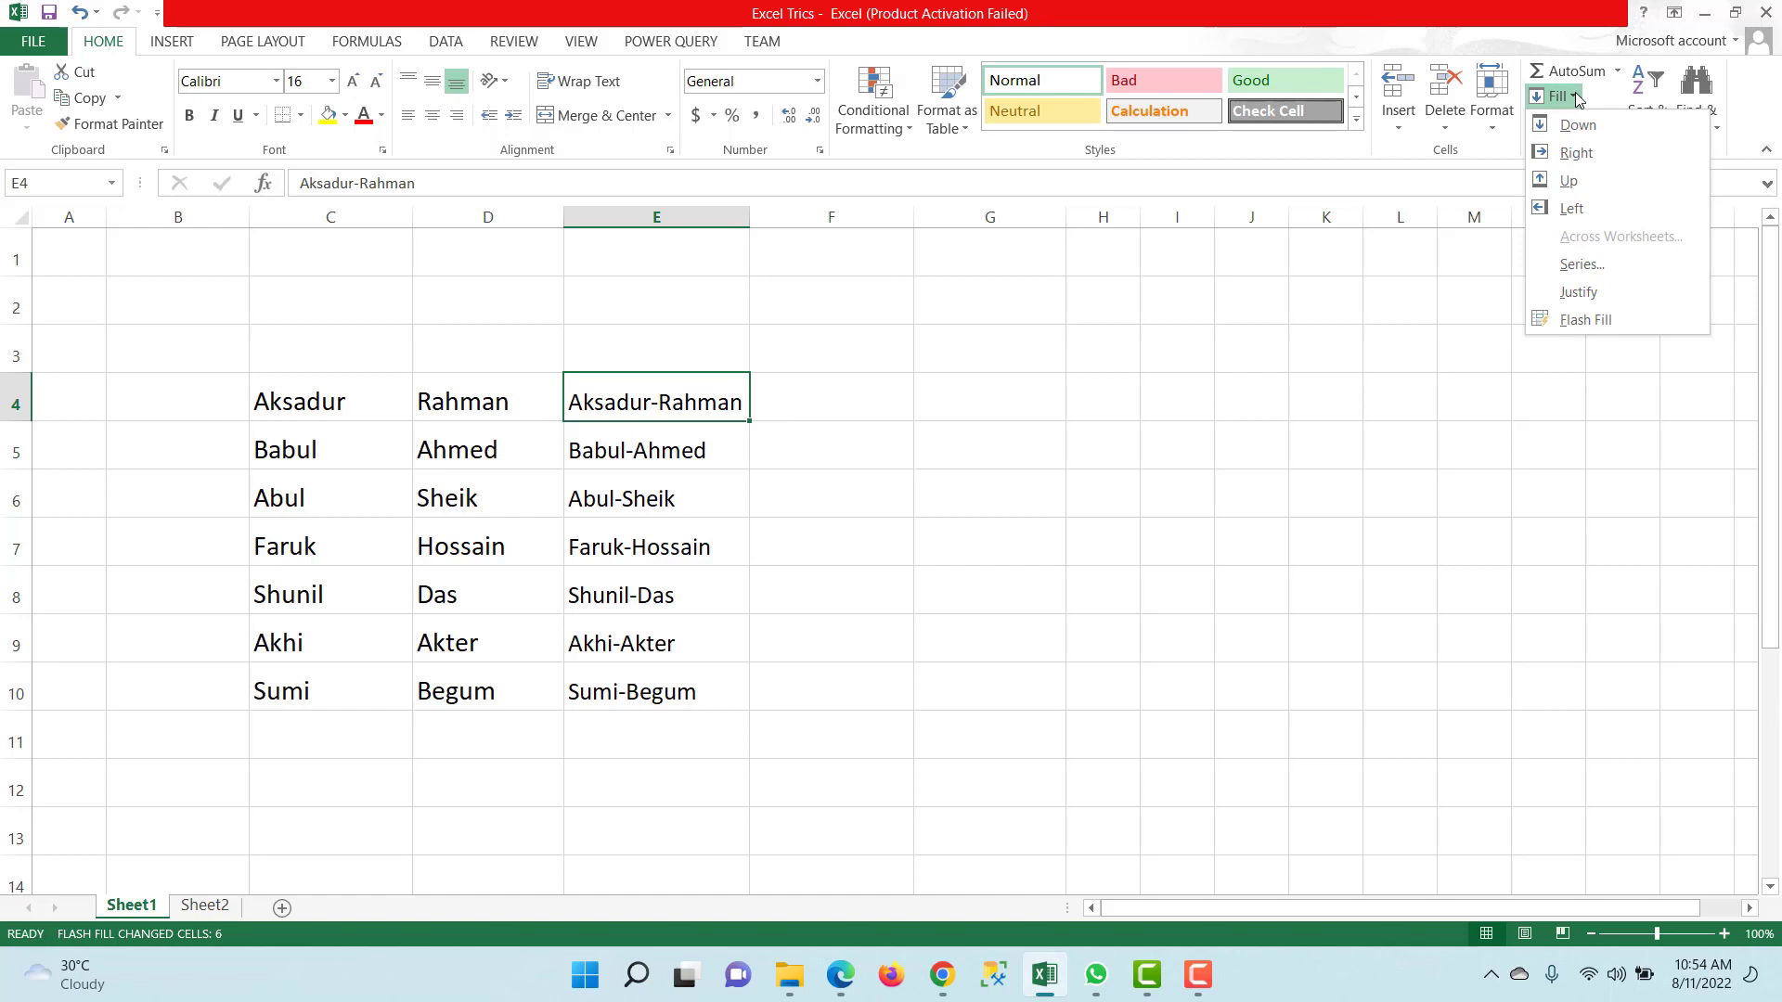
pyautogui.moveTo(1583, 319)
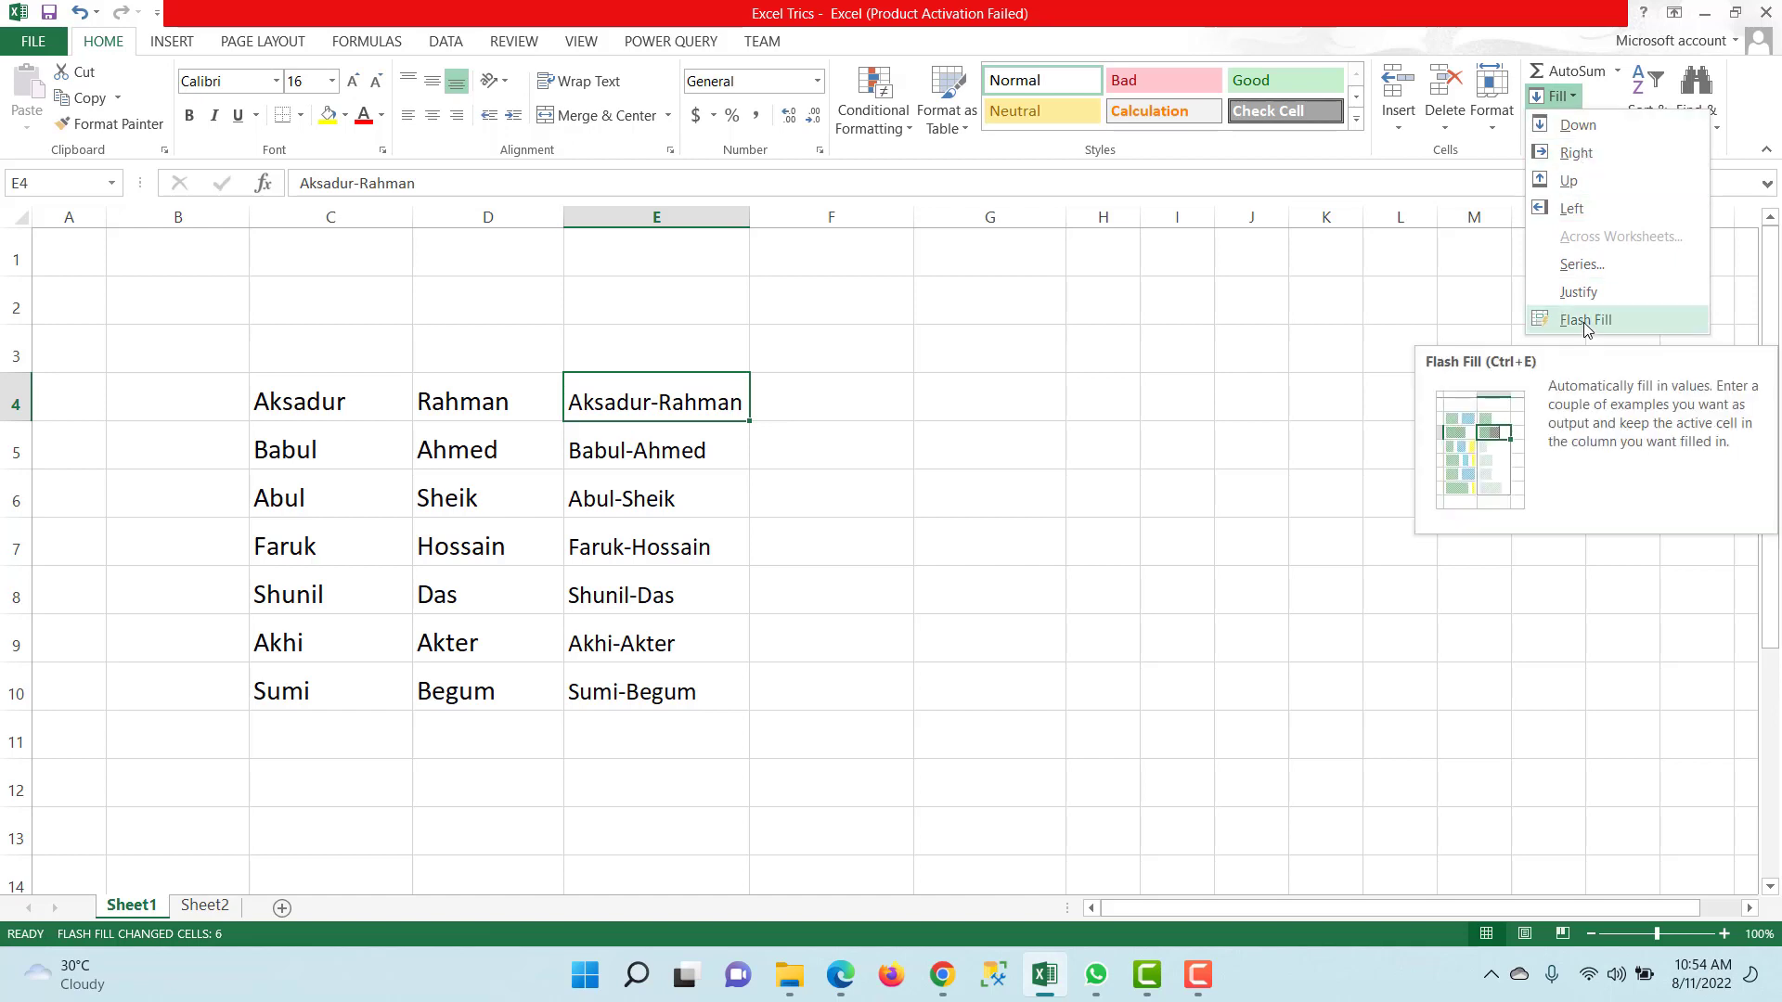
pyautogui.click(1583, 319)
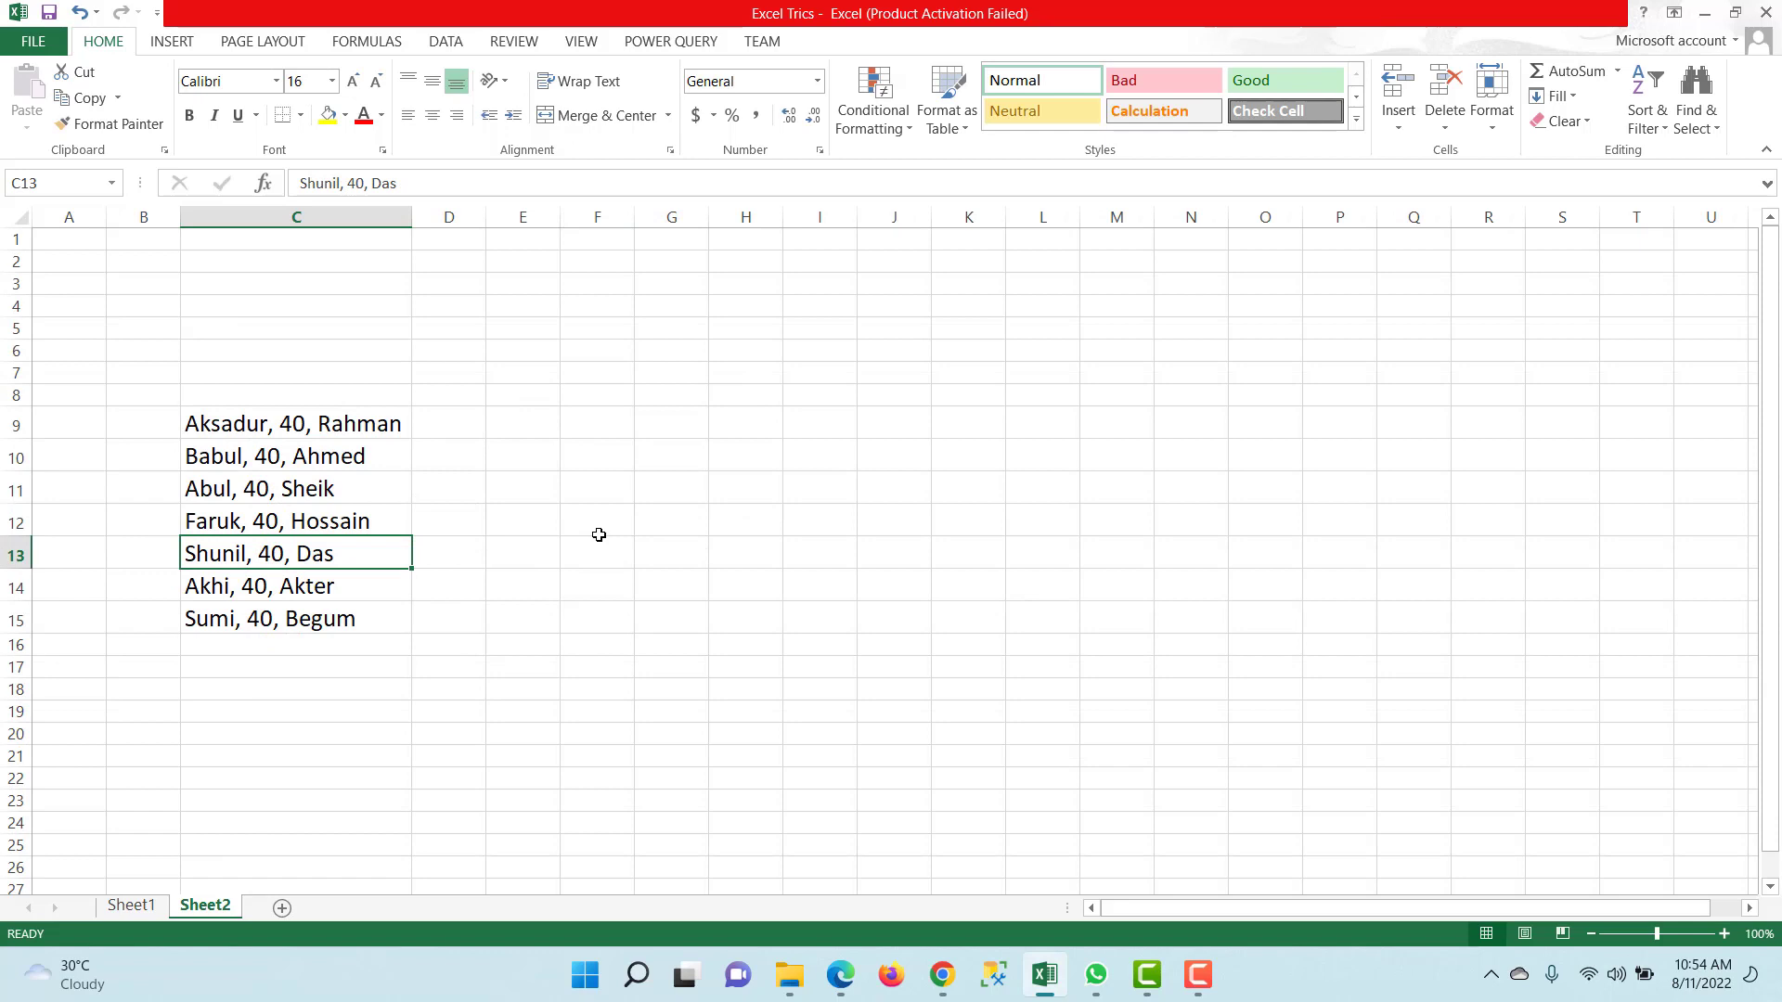
pyautogui.moveTo(252, 442)
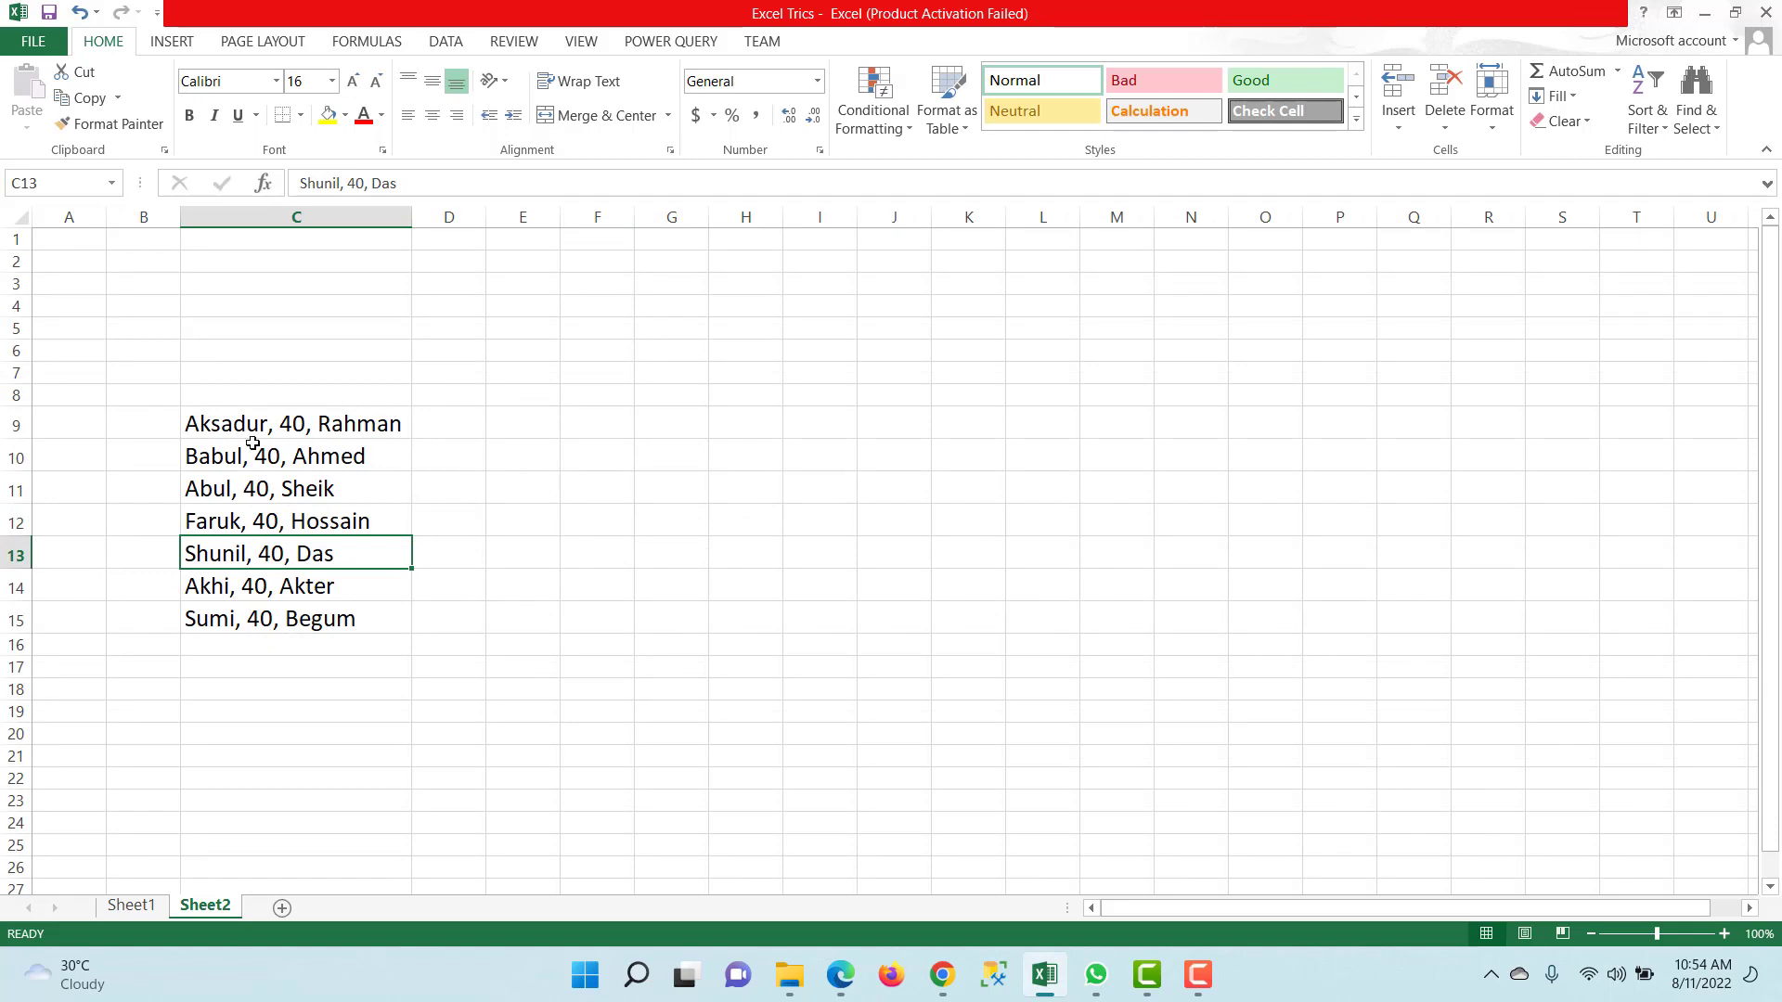
# Enter 'Aksadur' in D9 and Flash Fill the remaining first names down column D
pyautogui.click(295, 423)
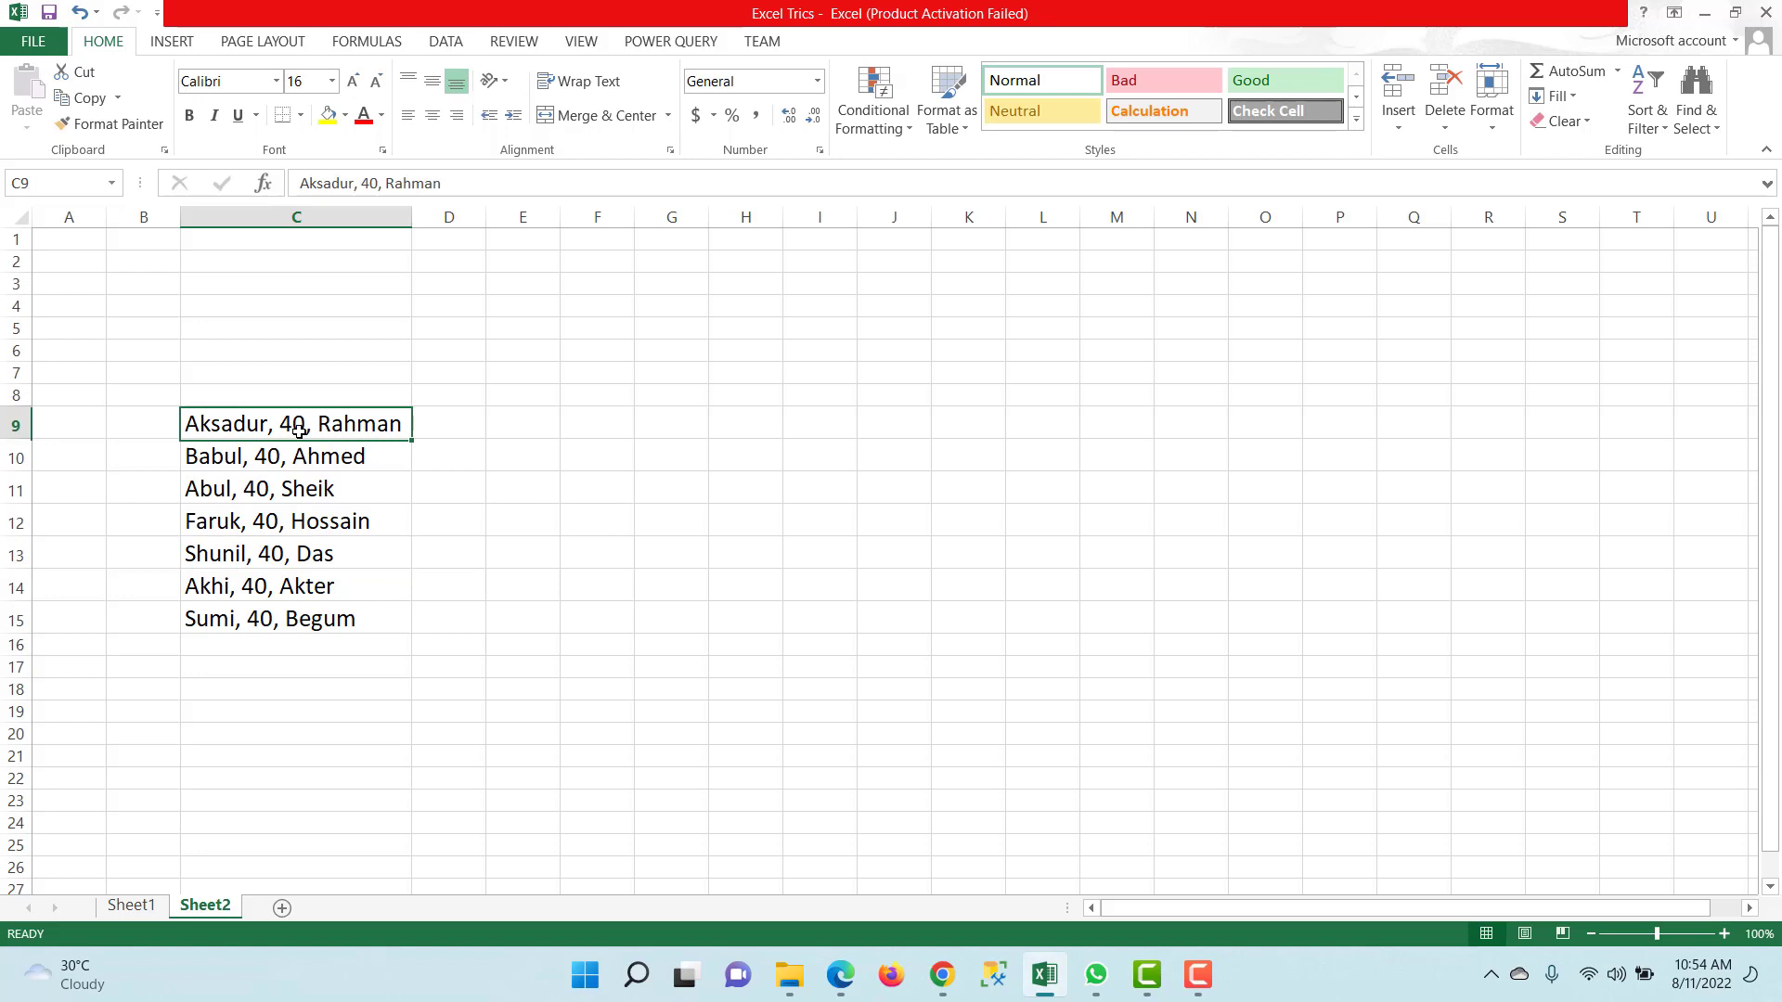
pyautogui.click(512, 423)
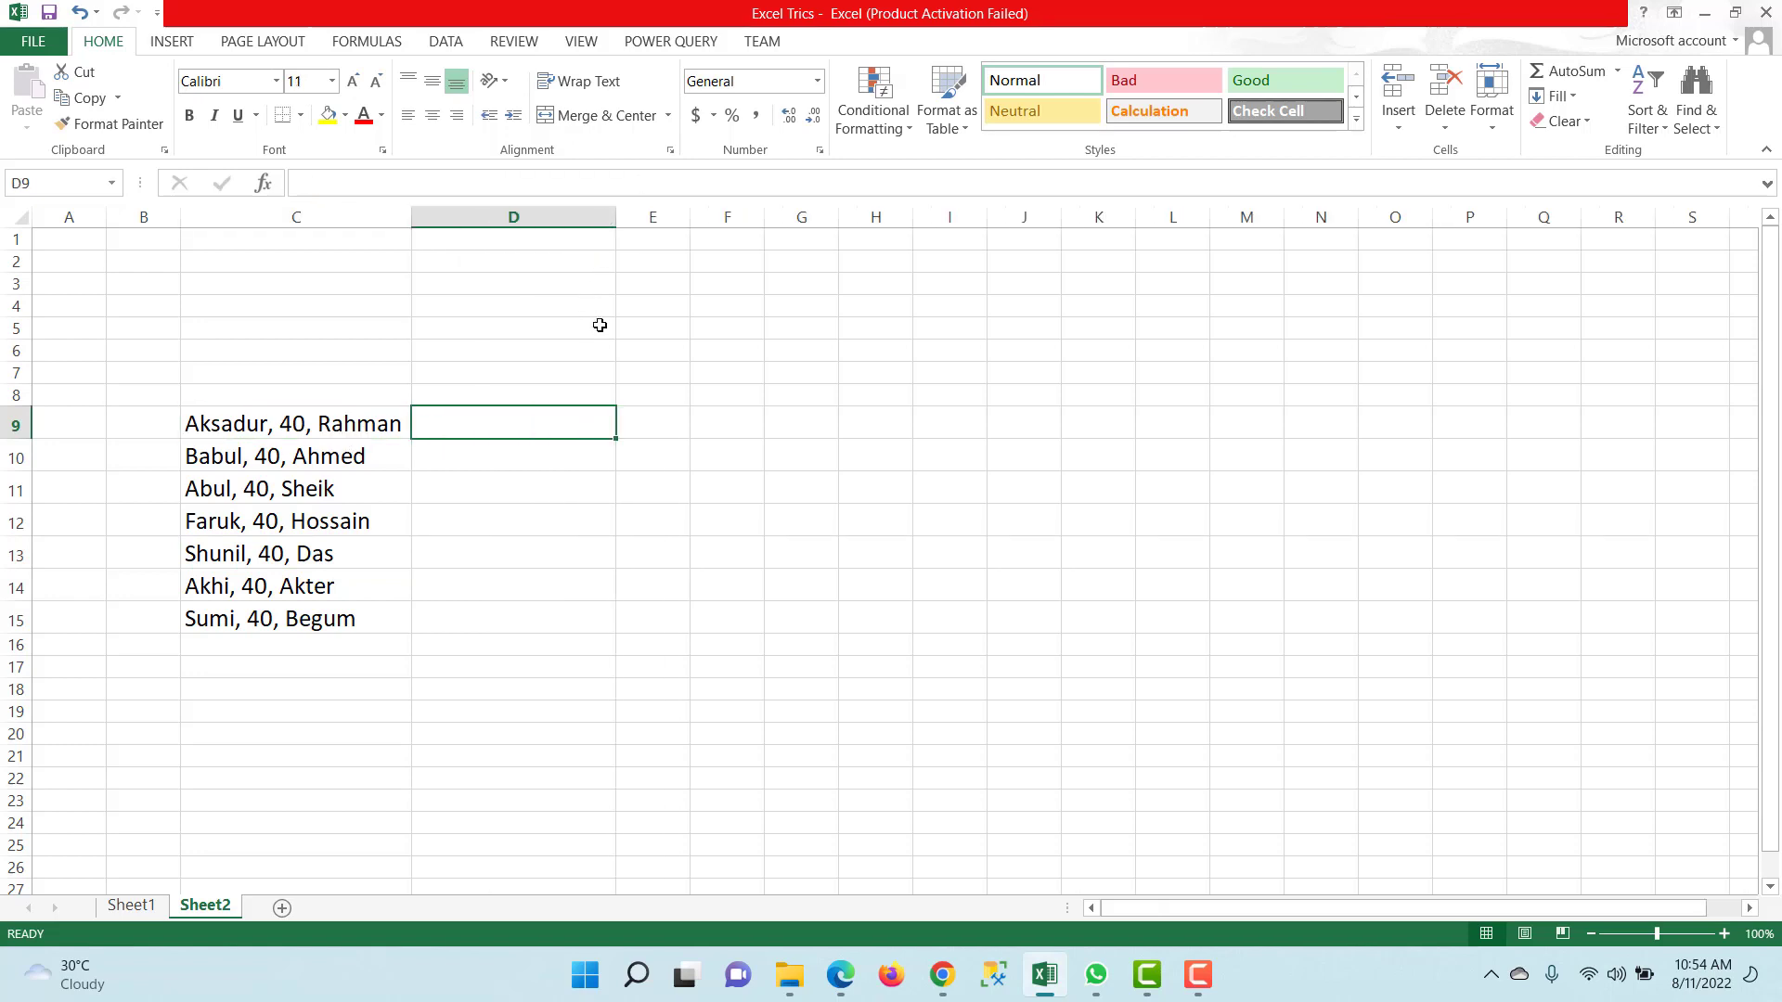
pyautogui.moveTo(550, 494)
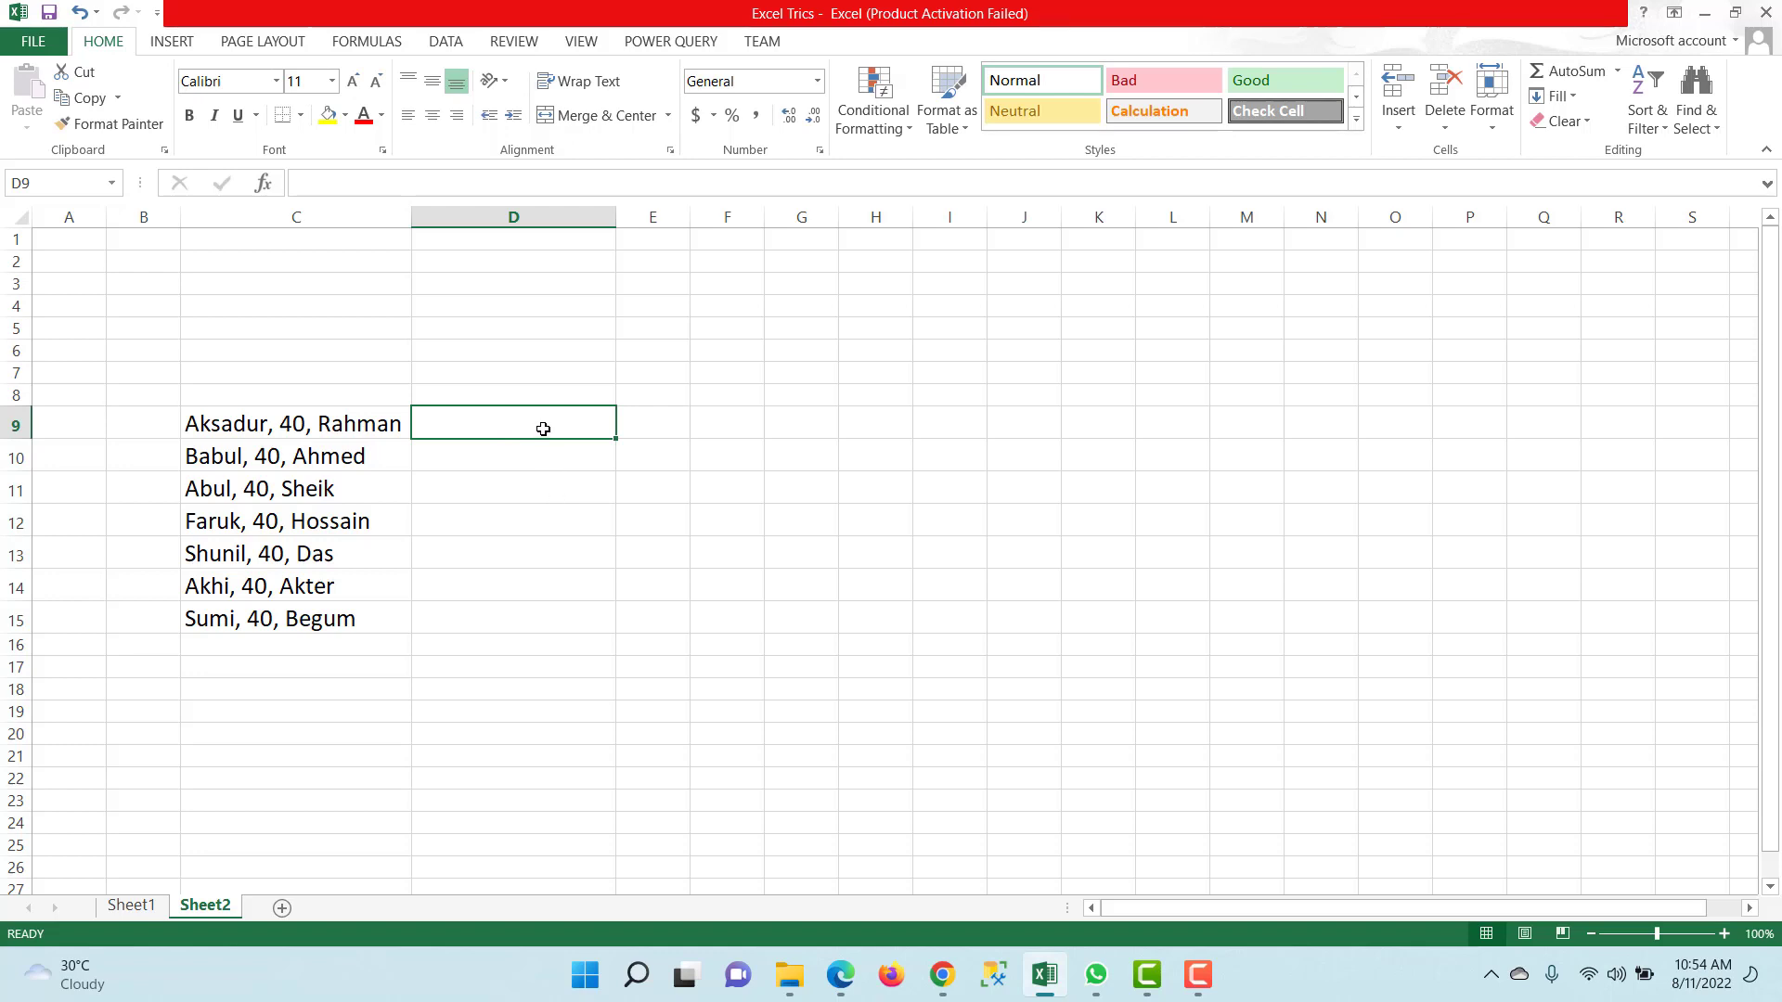
pyautogui.write('A')
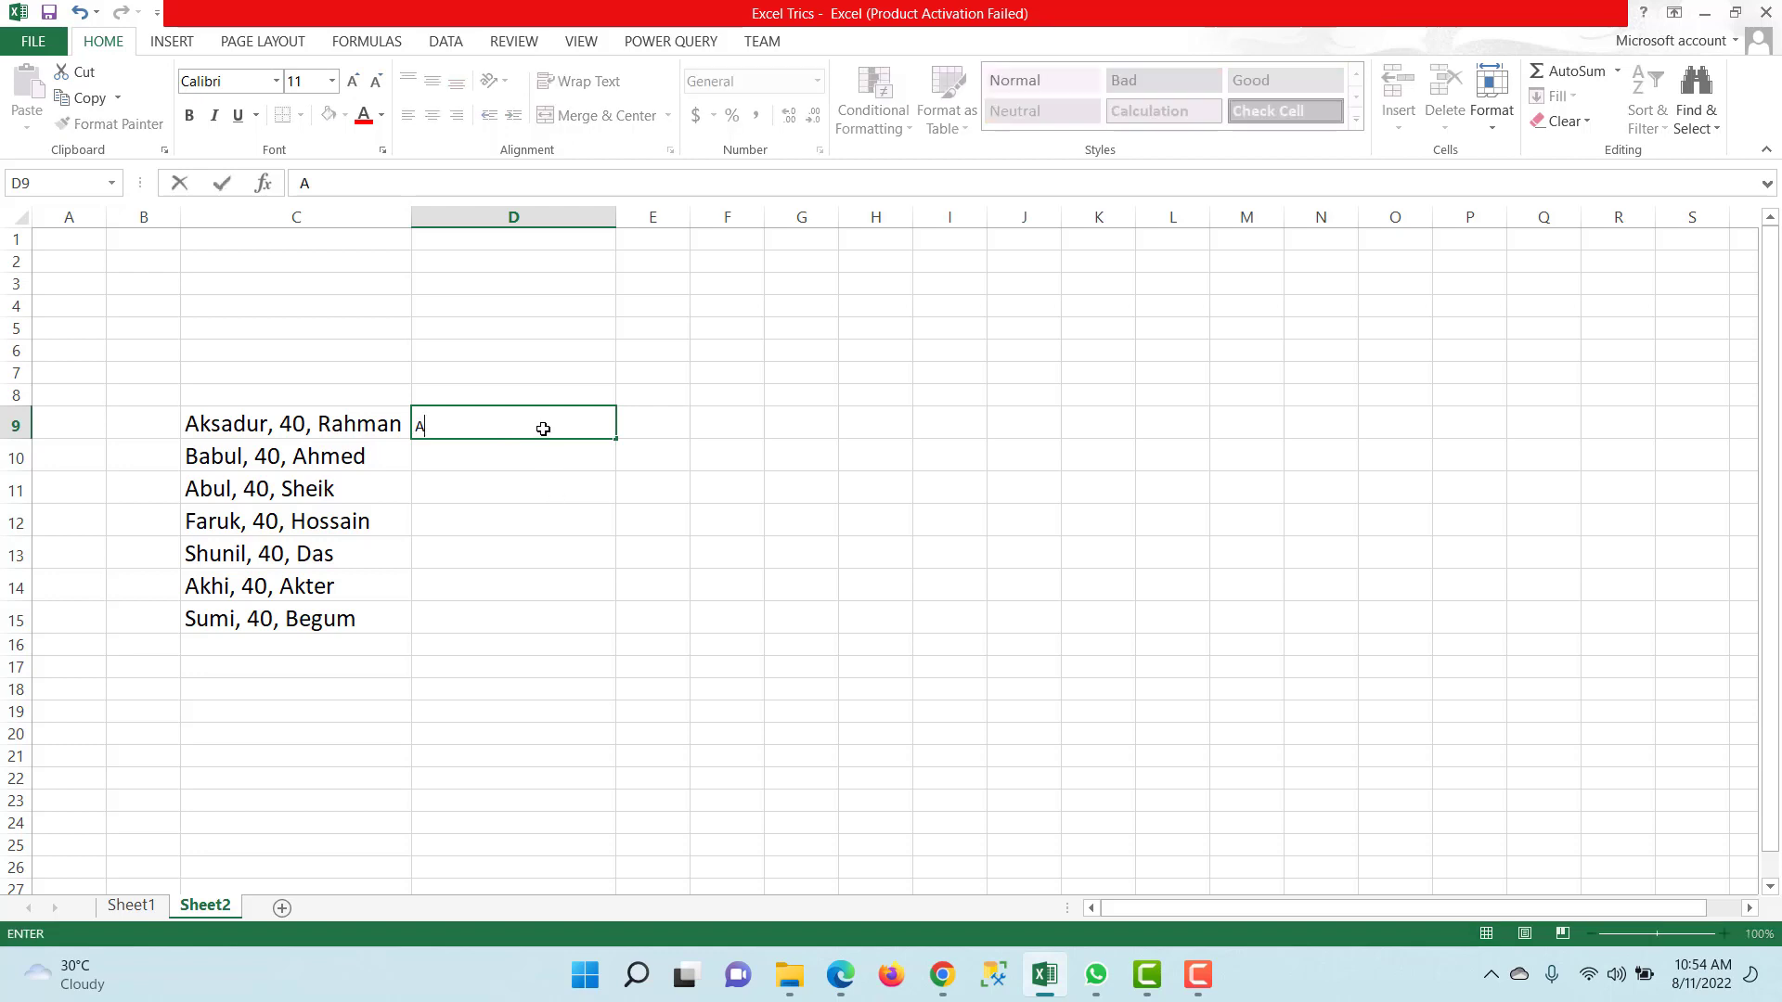
pyautogui.write('ksadur')
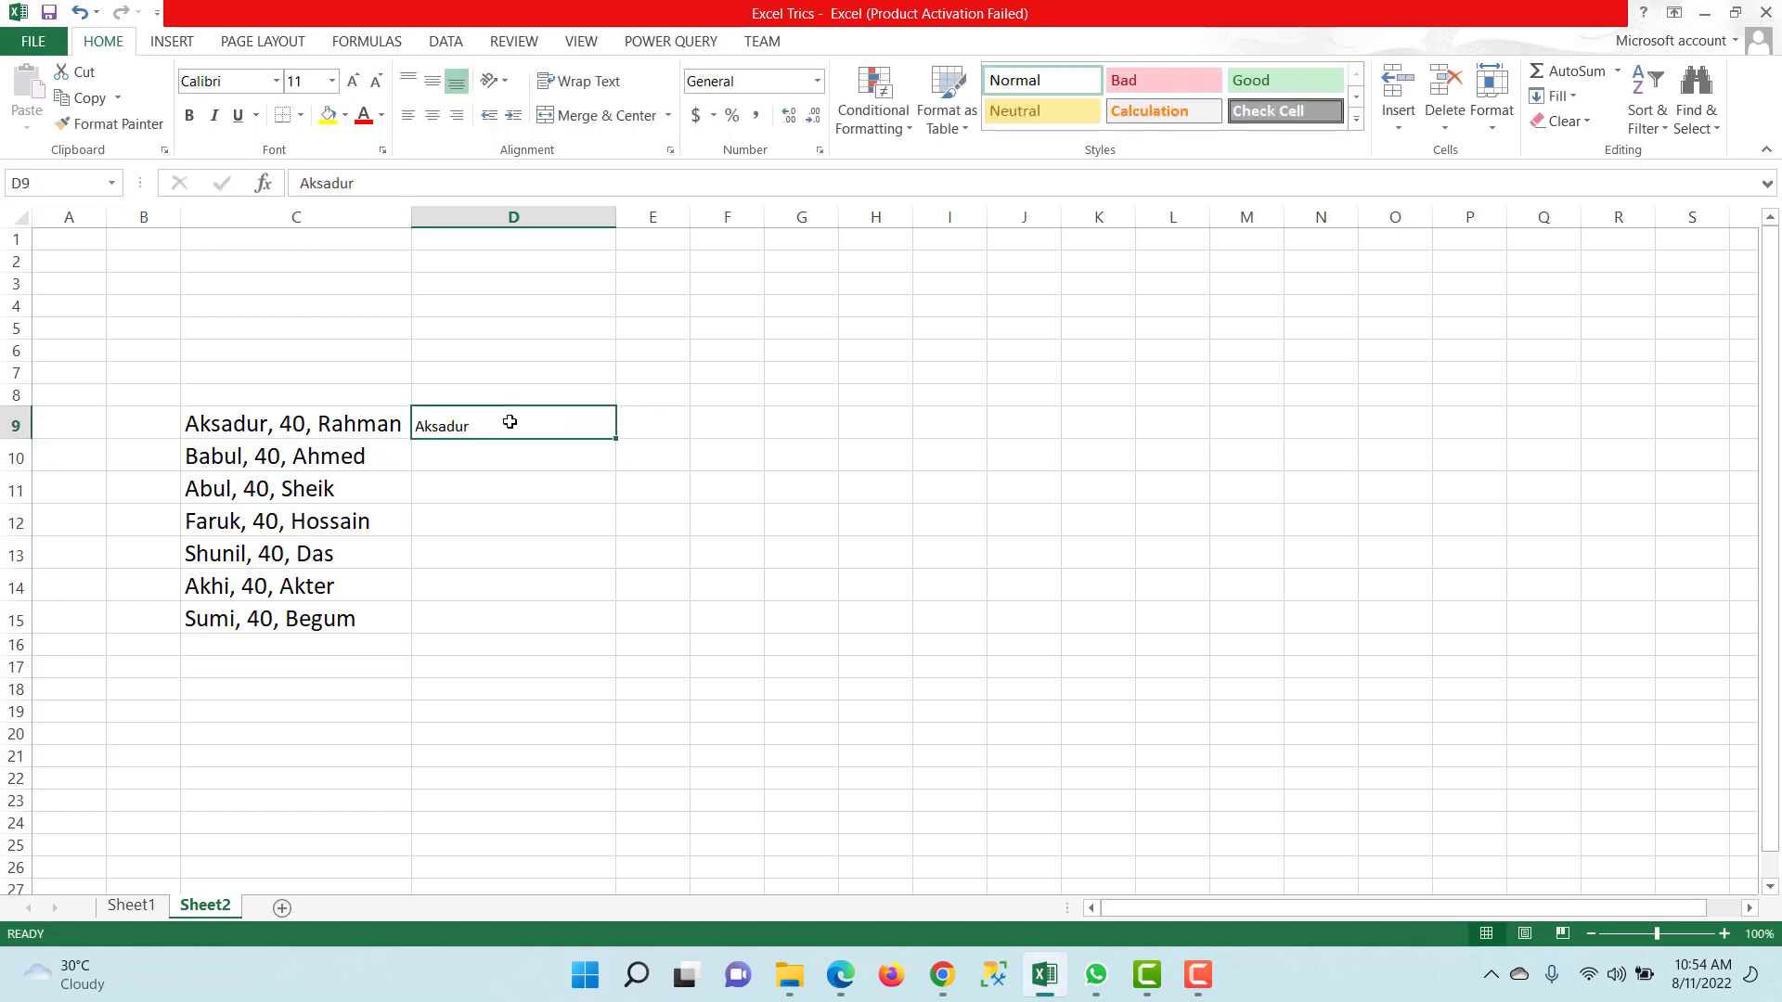
pyautogui.press('ctrl+e')
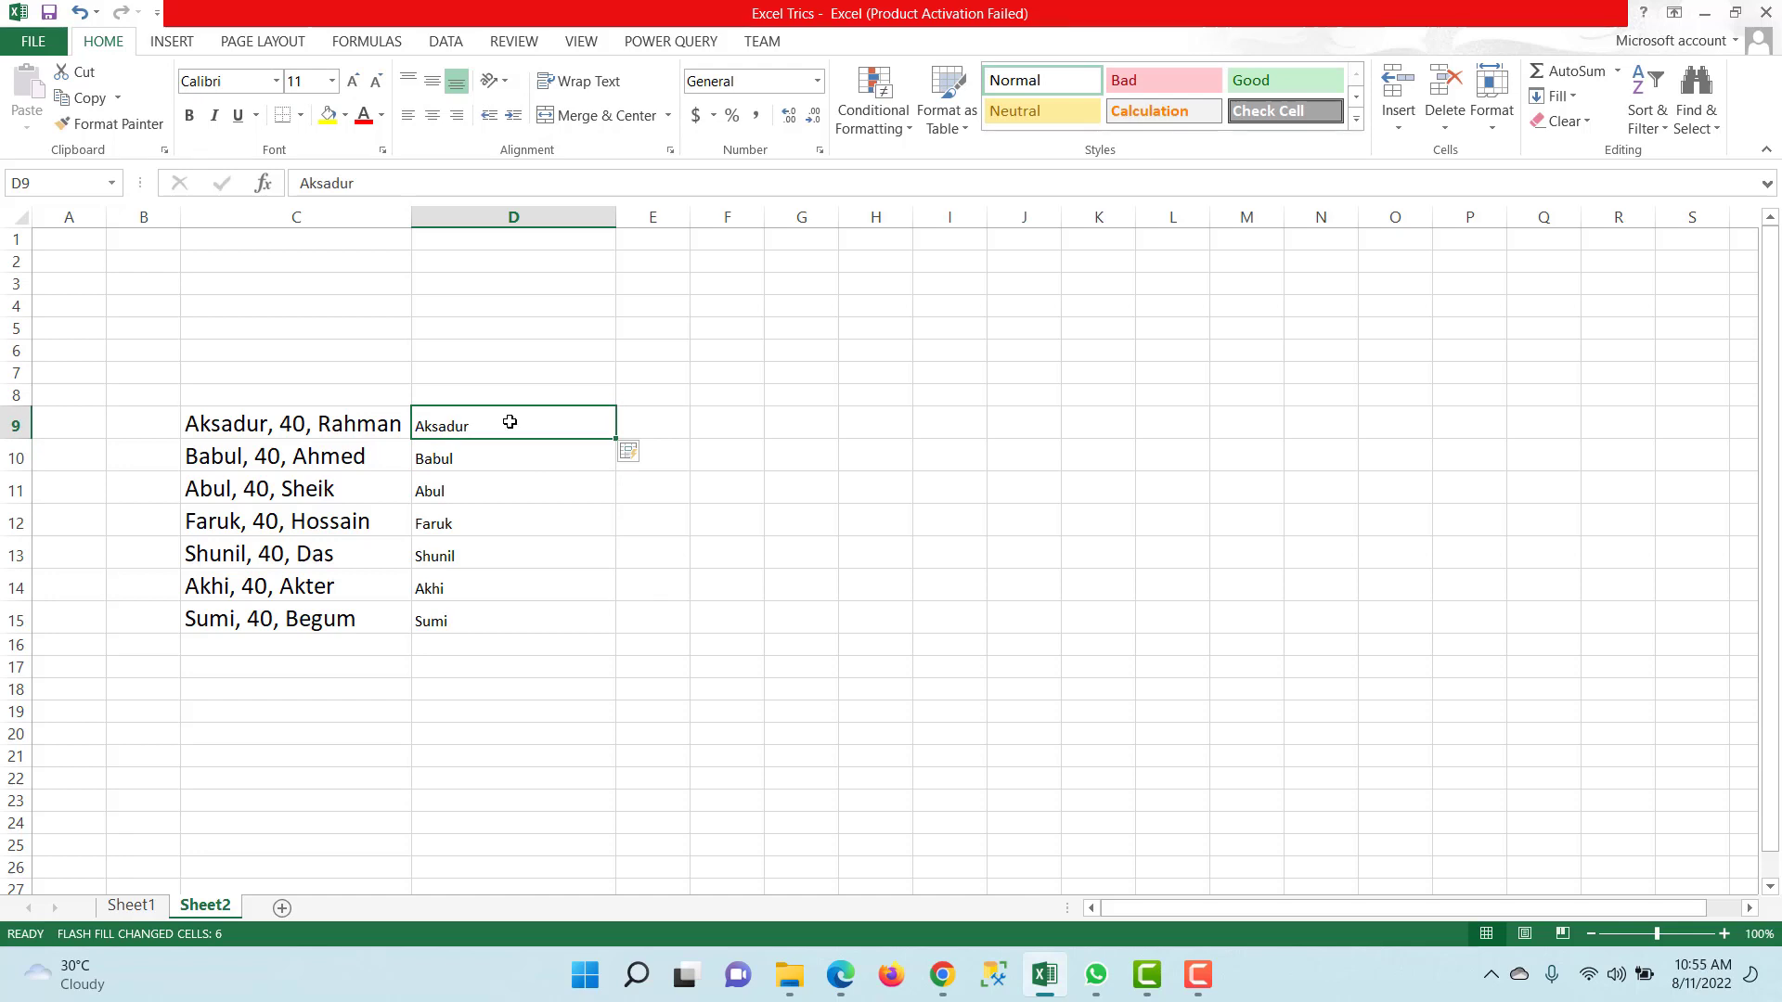
pyautogui.click(652, 424)
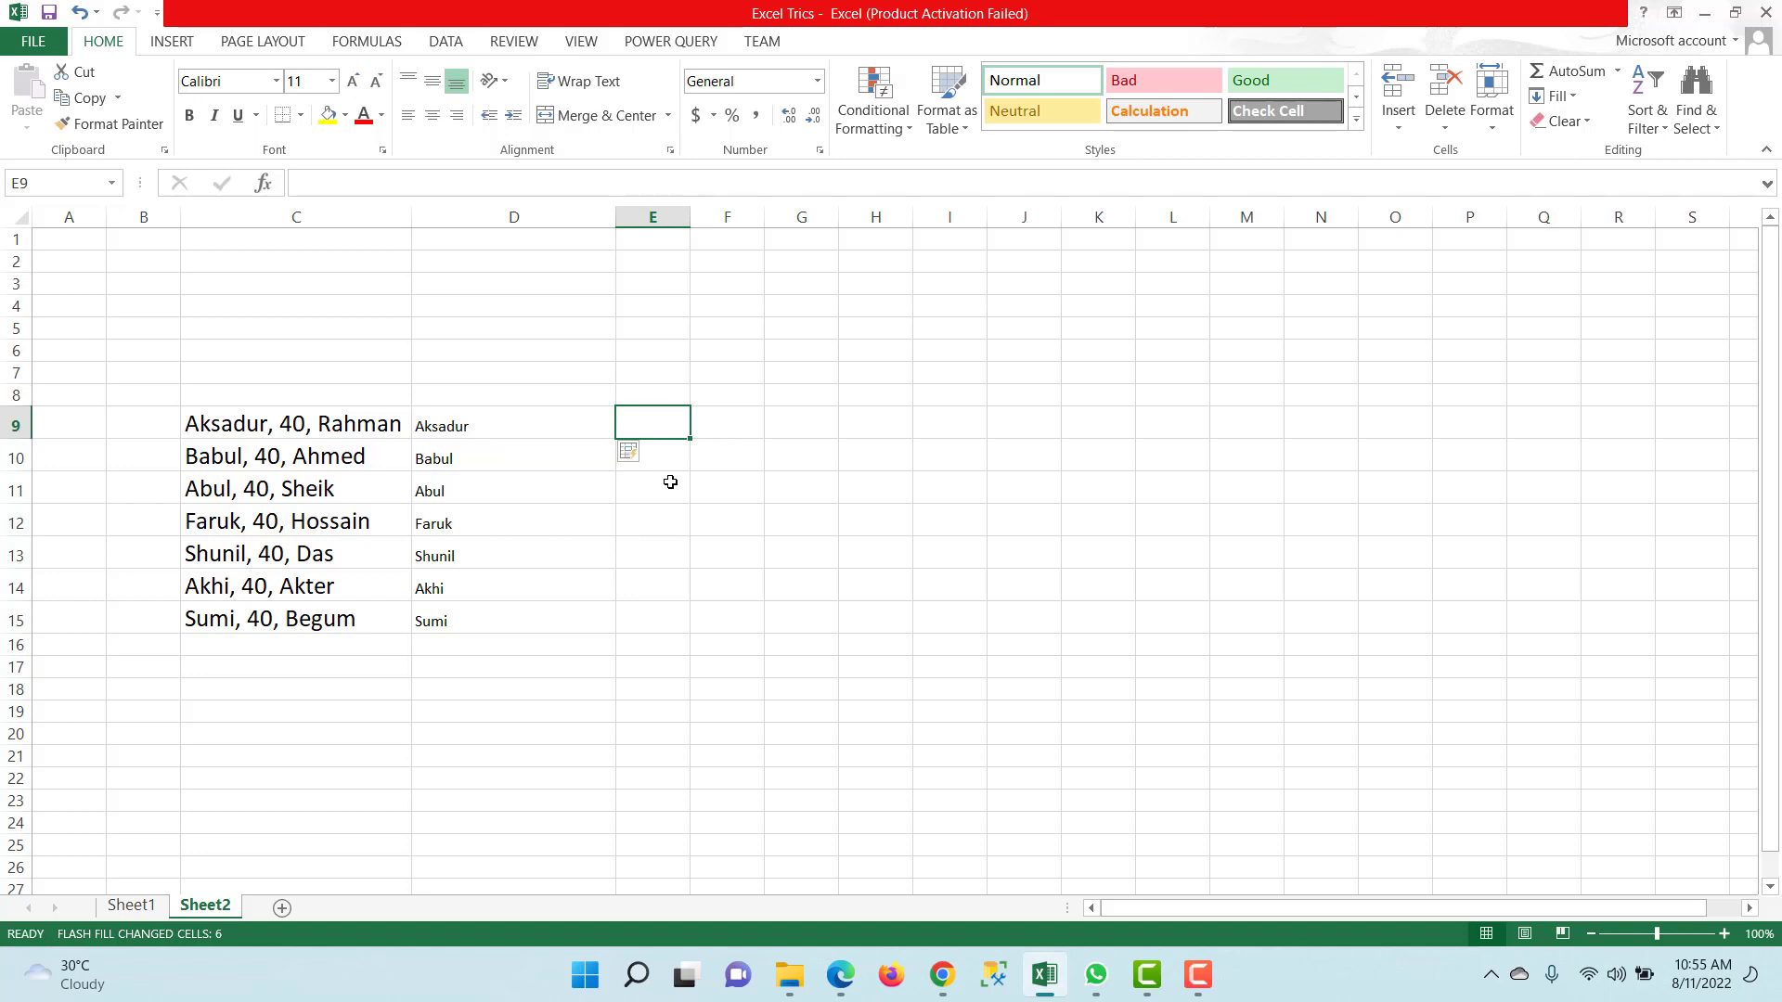
# Enter 'Rahman' in E9 as the example surname for the last-name column
pyautogui.write('Rahma')
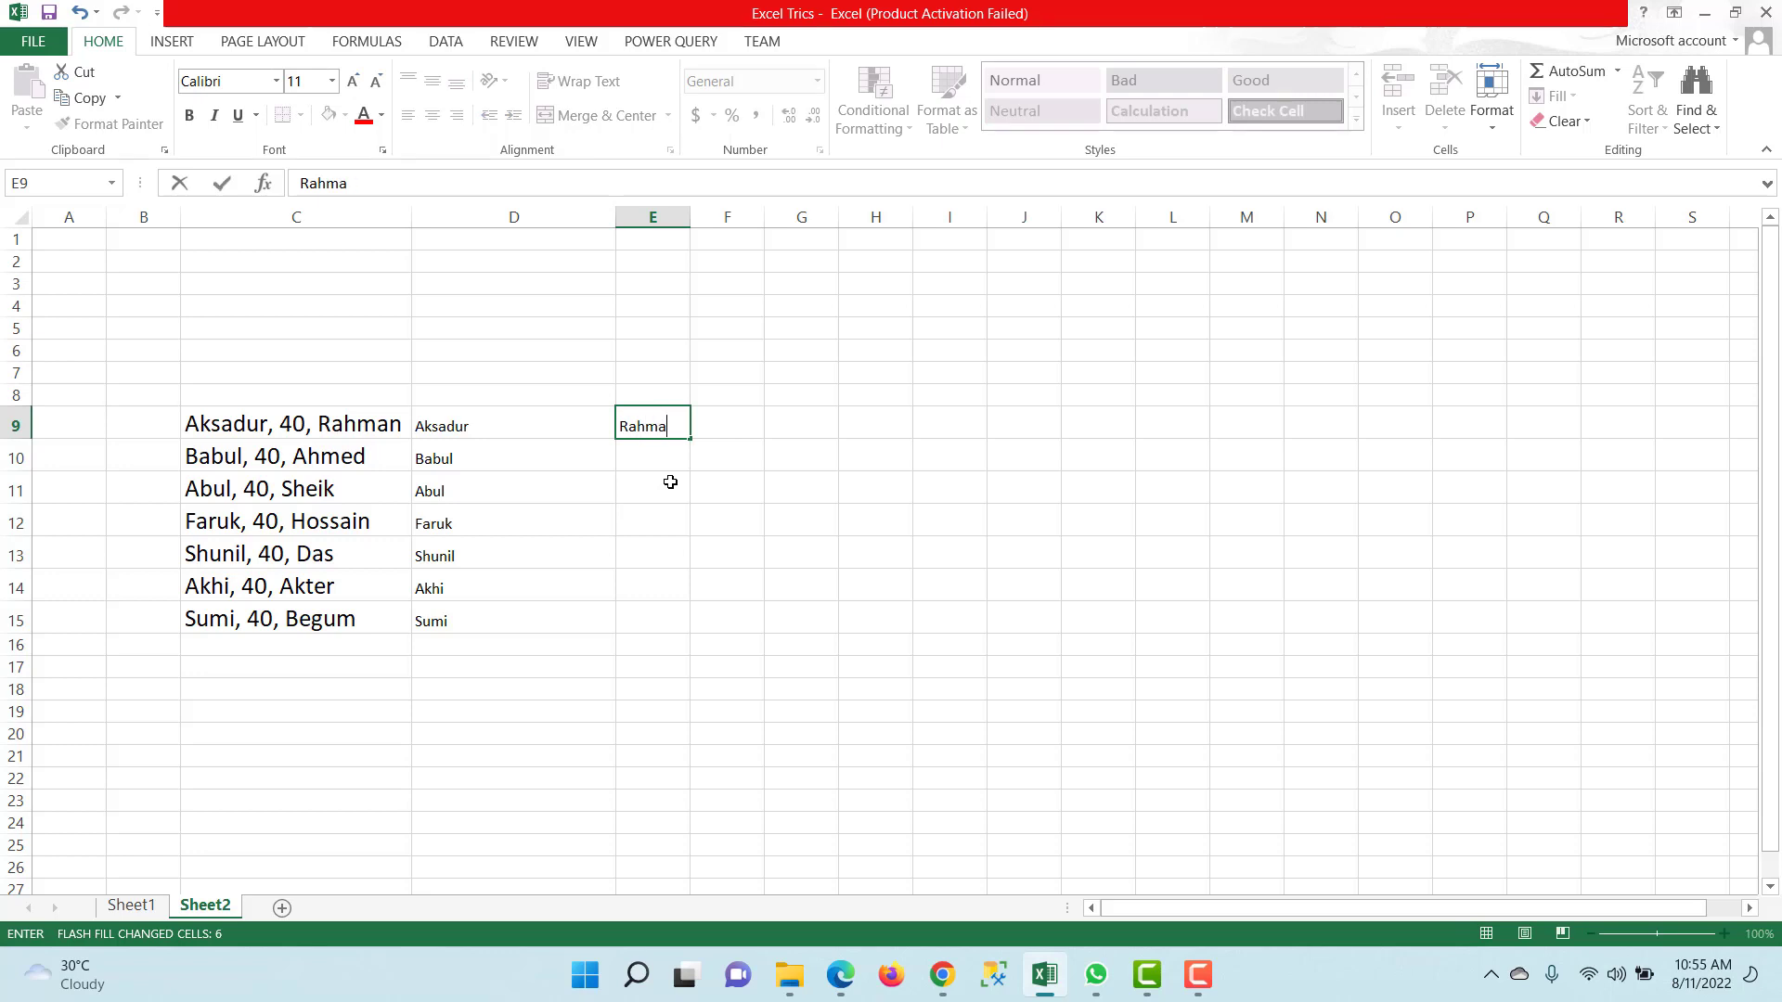
pyautogui.press('enter')
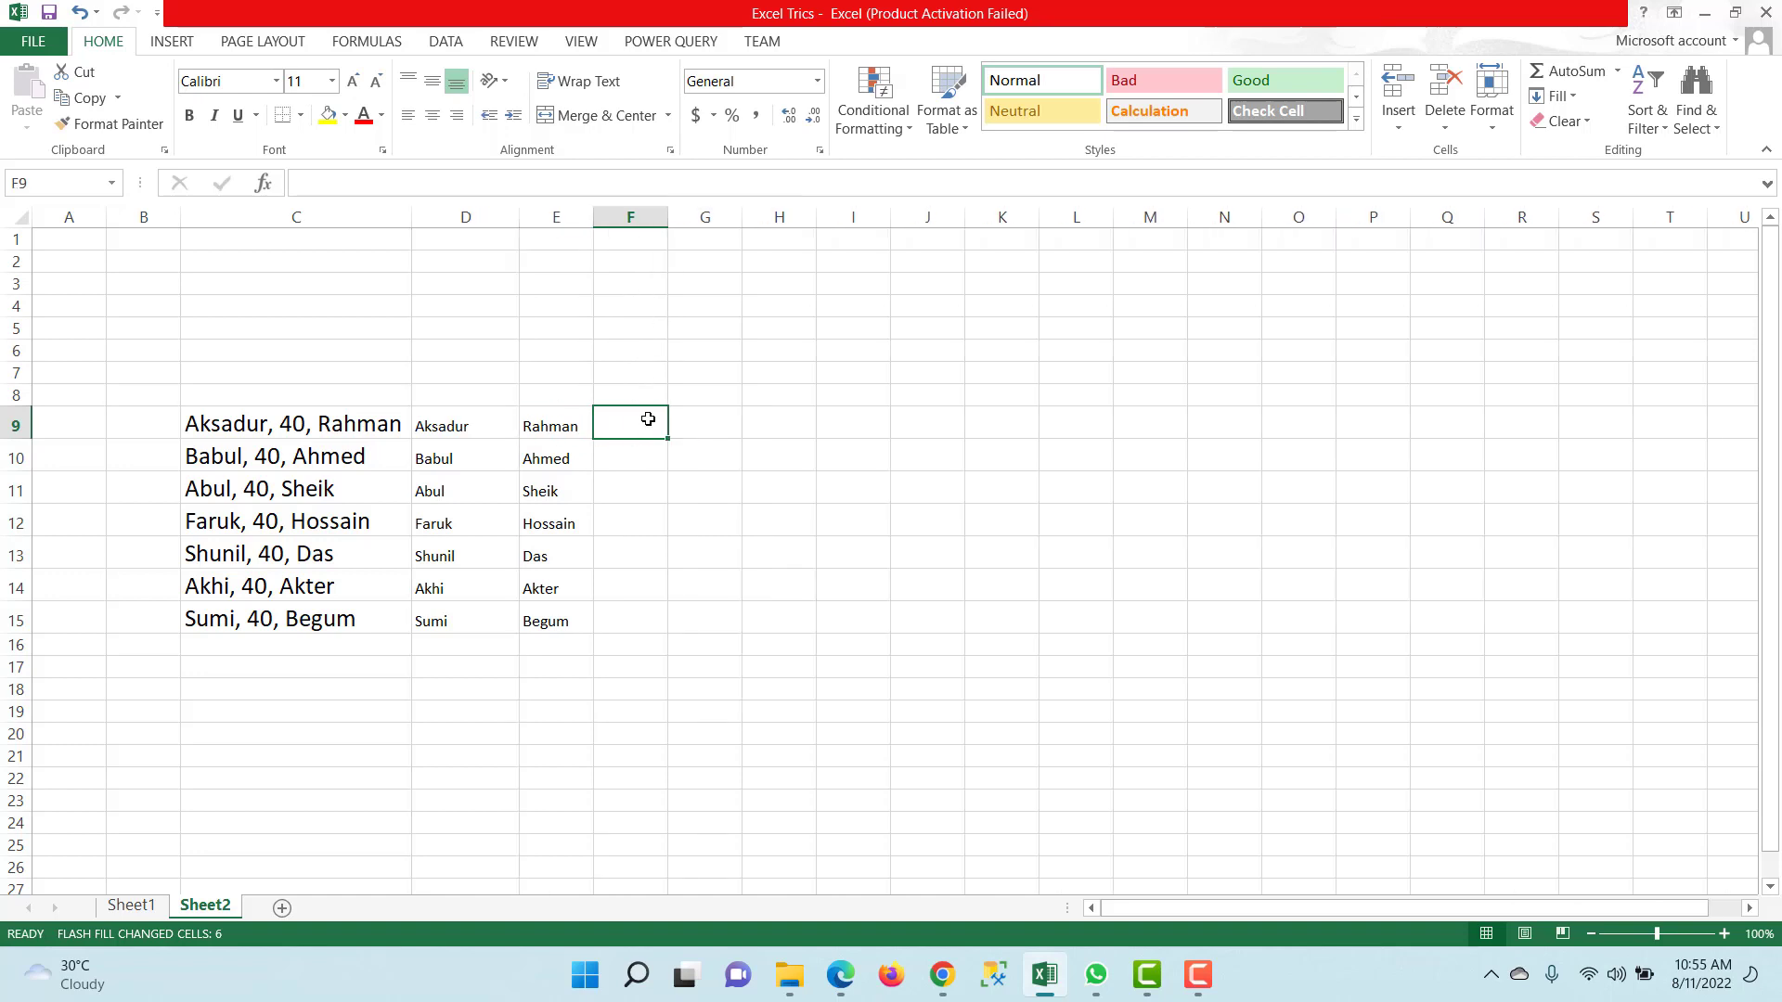
pyautogui.moveTo(934, 469)
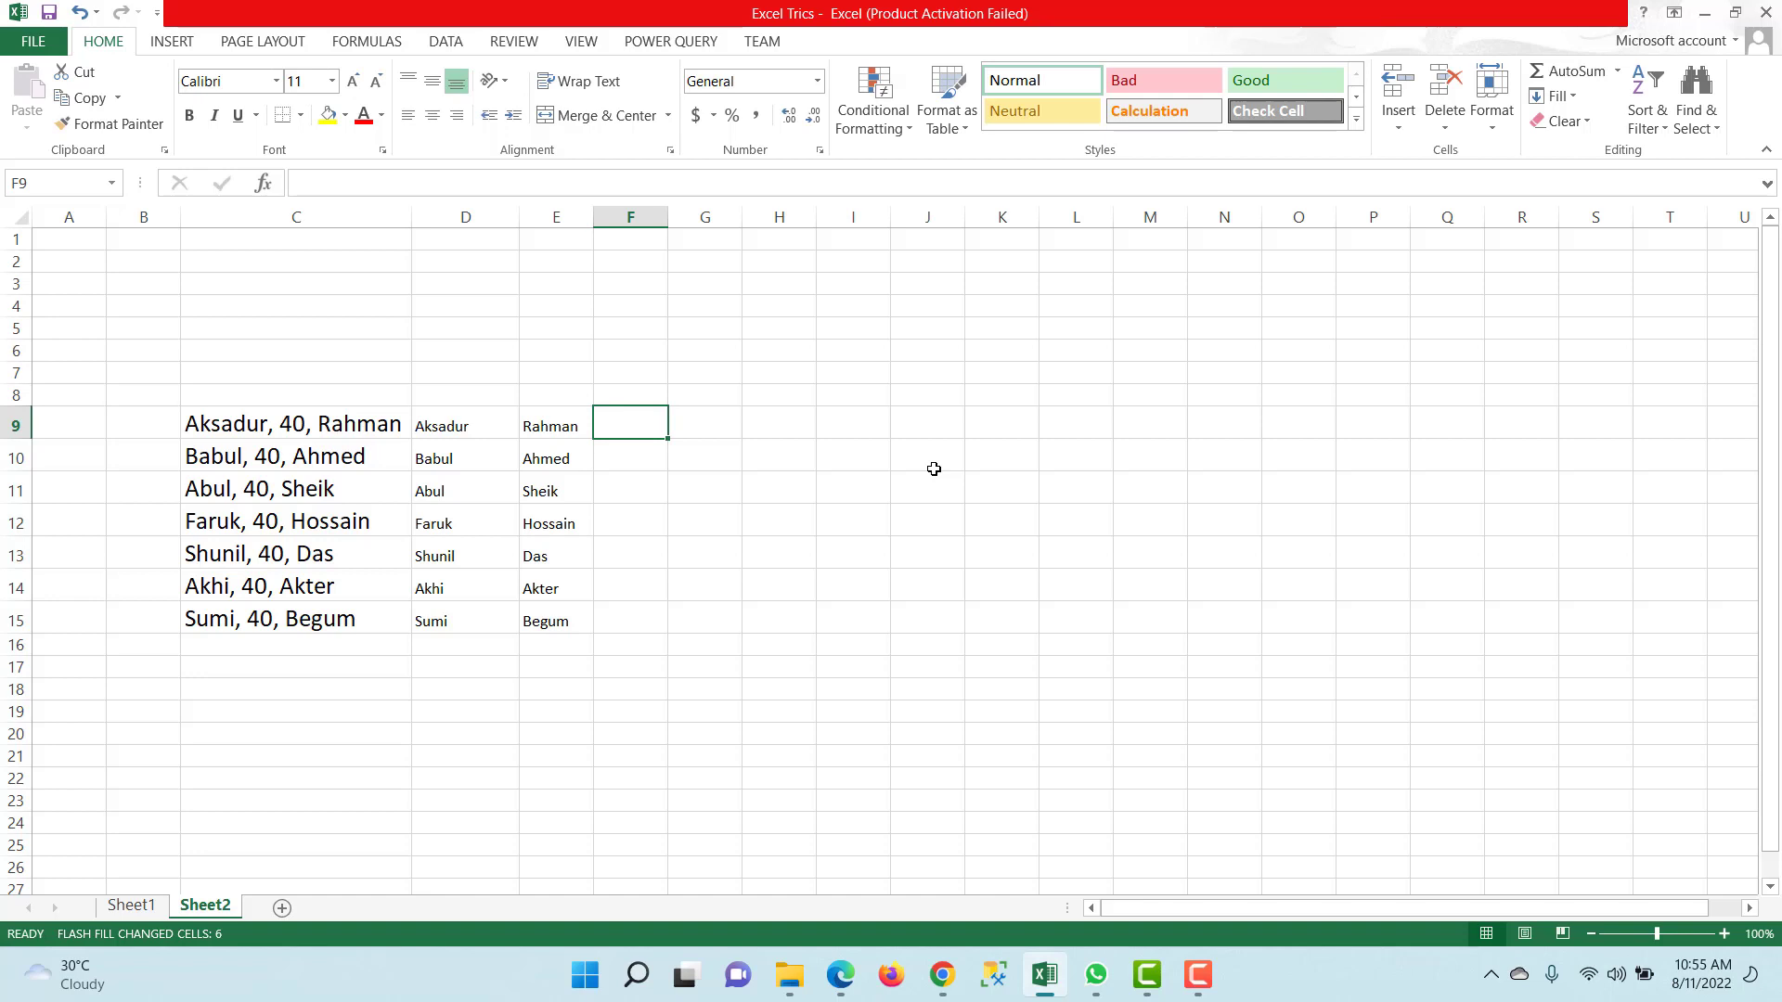
# Enter 40 in F9, fill the number column, and move off to an empty cell
pyautogui.write('40')
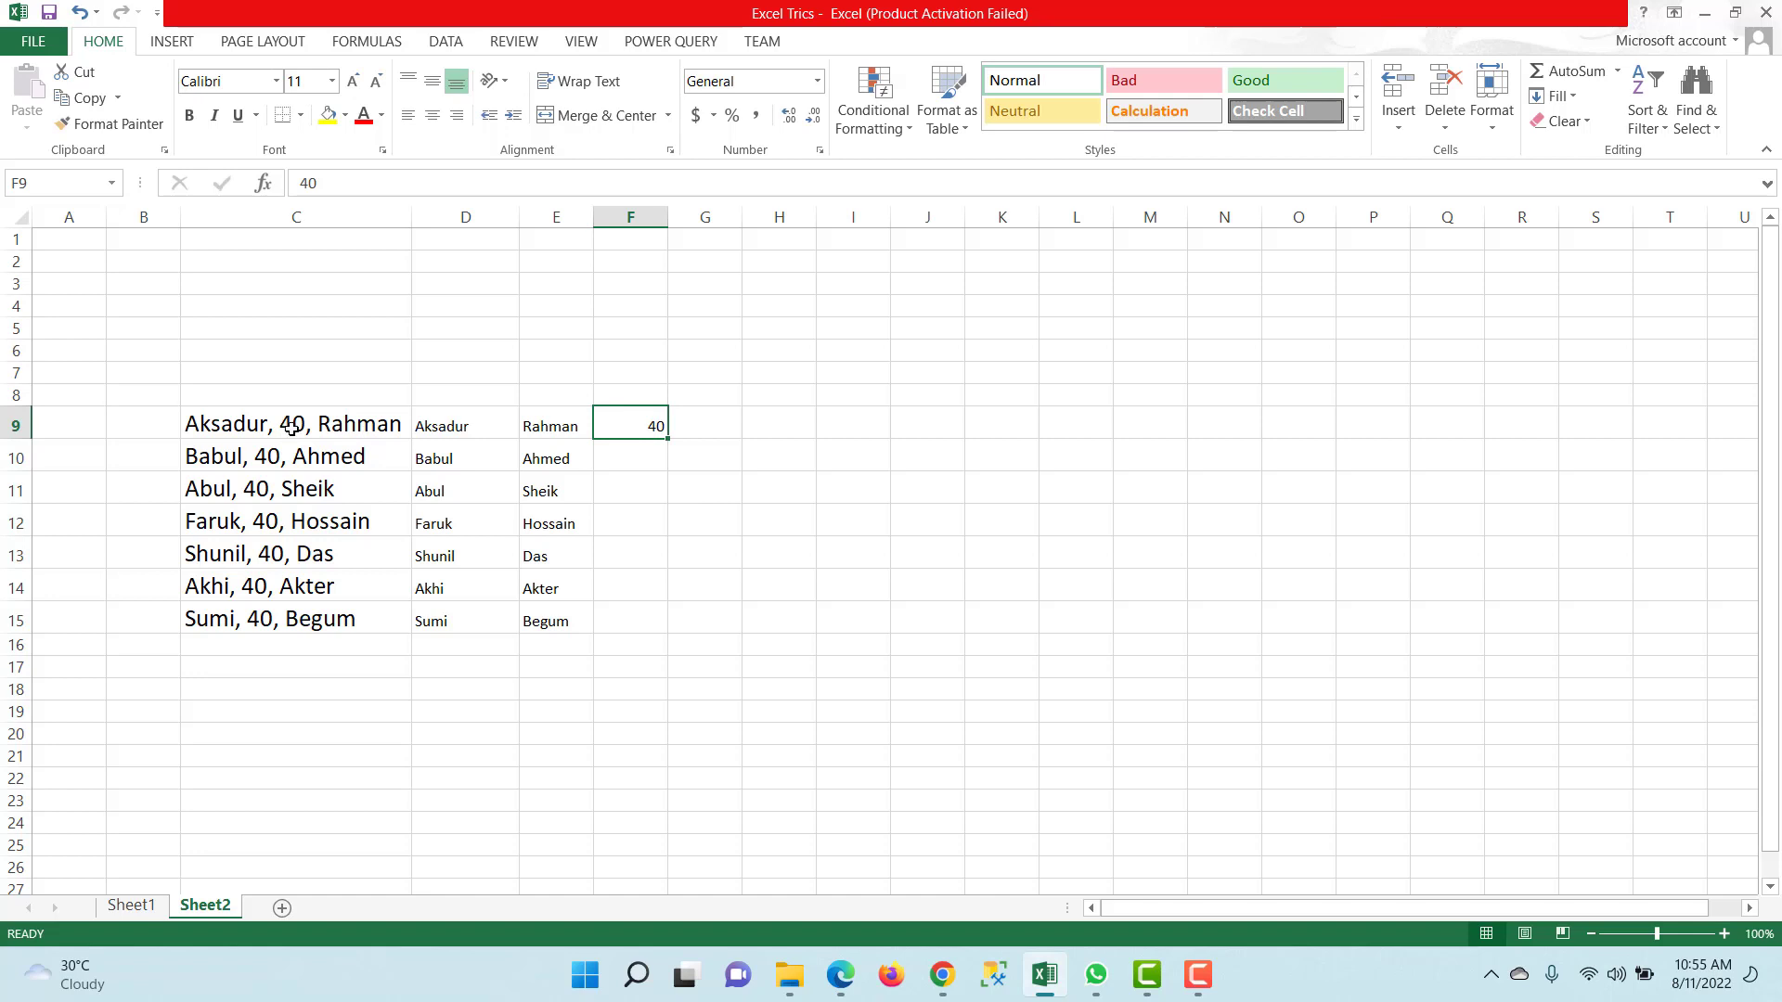
pyautogui.moveTo(854, 453)
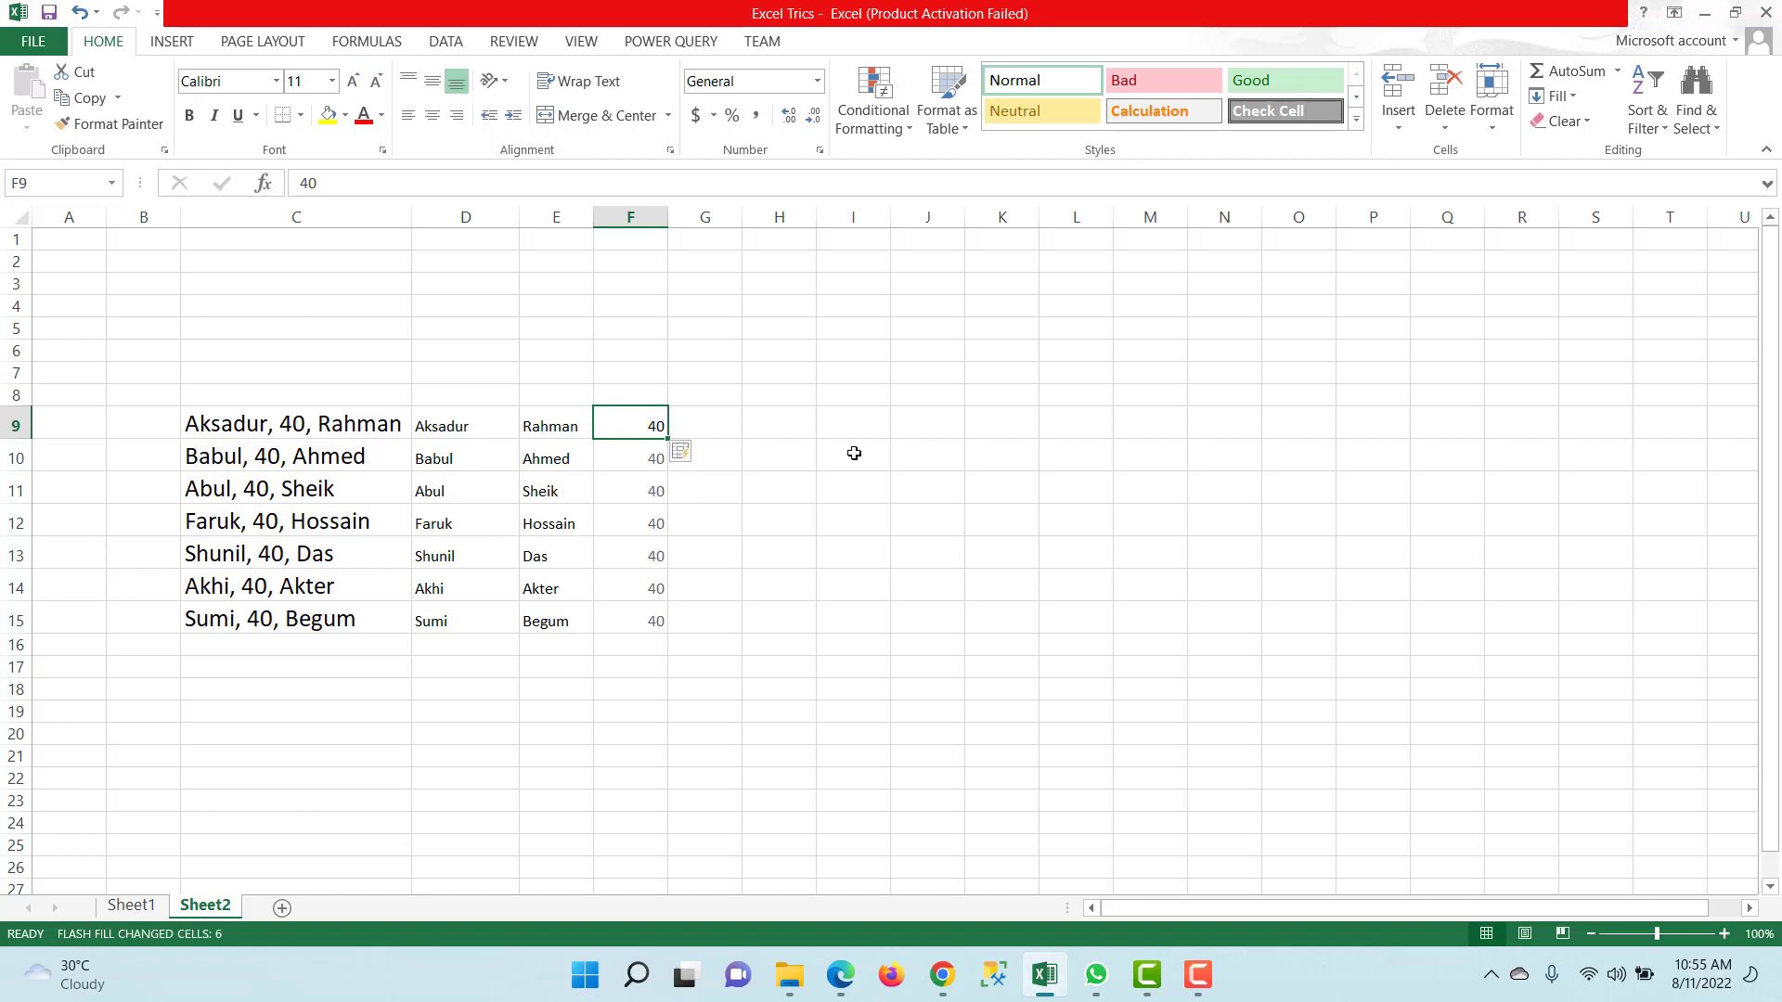
pyautogui.moveTo(637, 460)
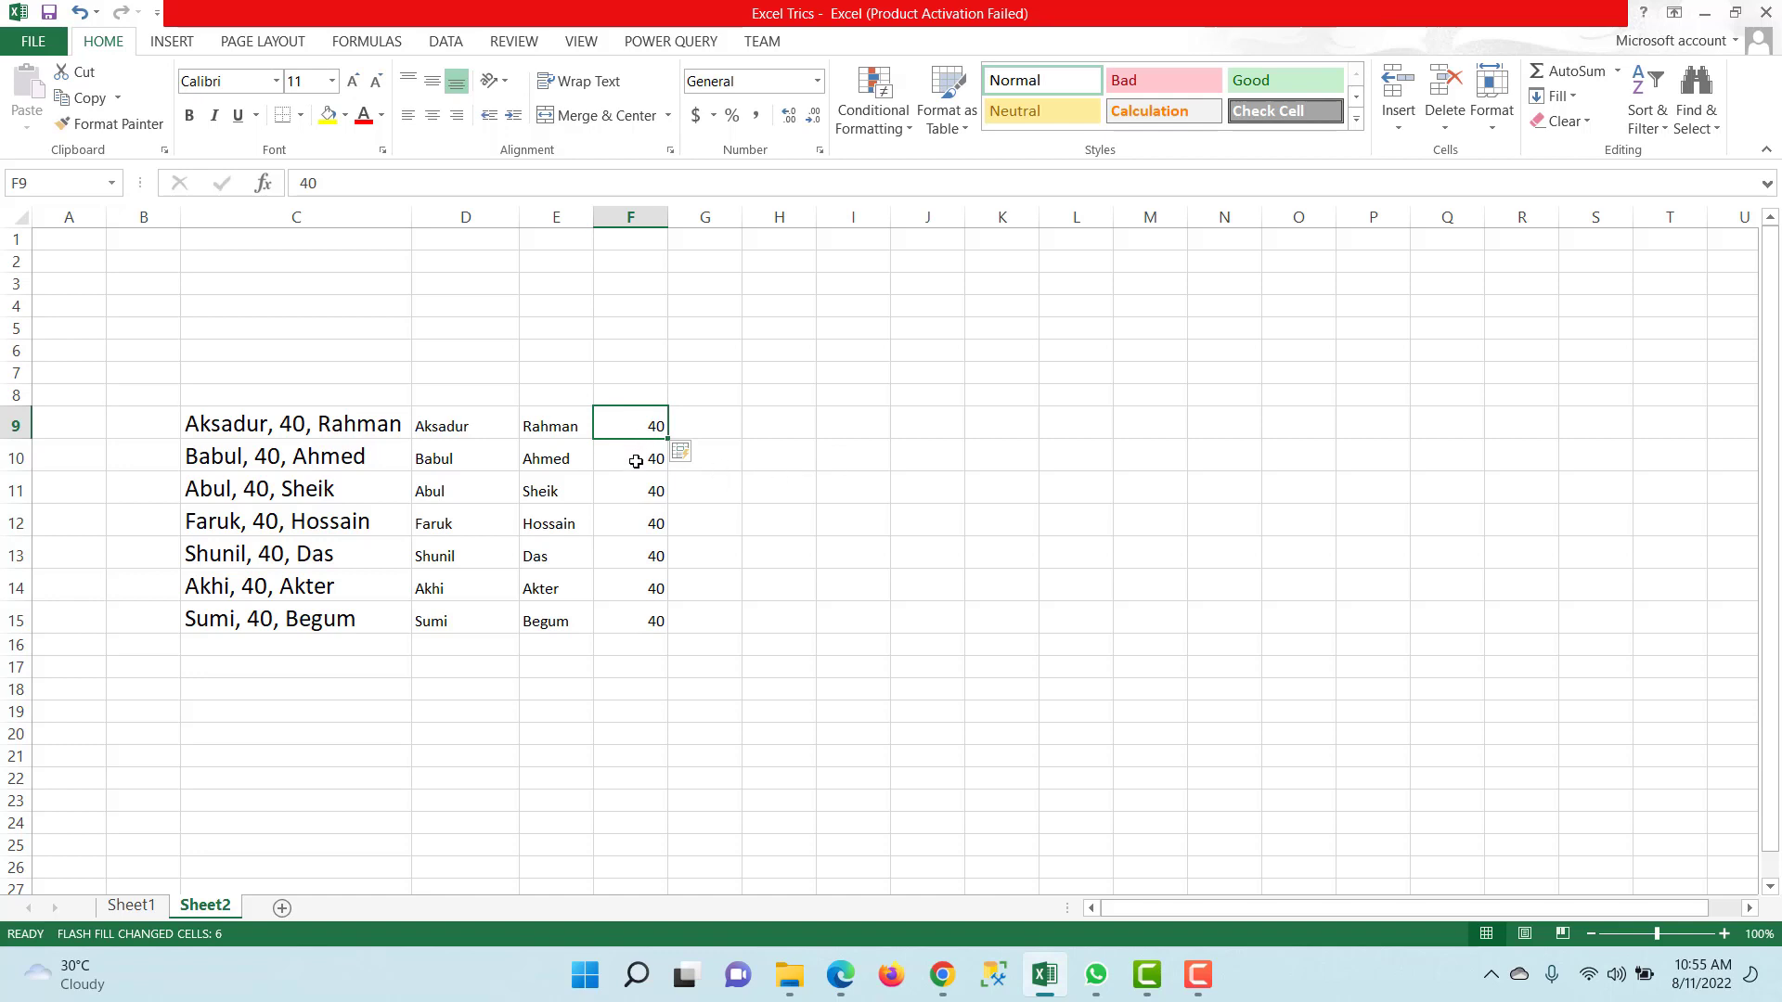
pyautogui.moveTo(627, 626)
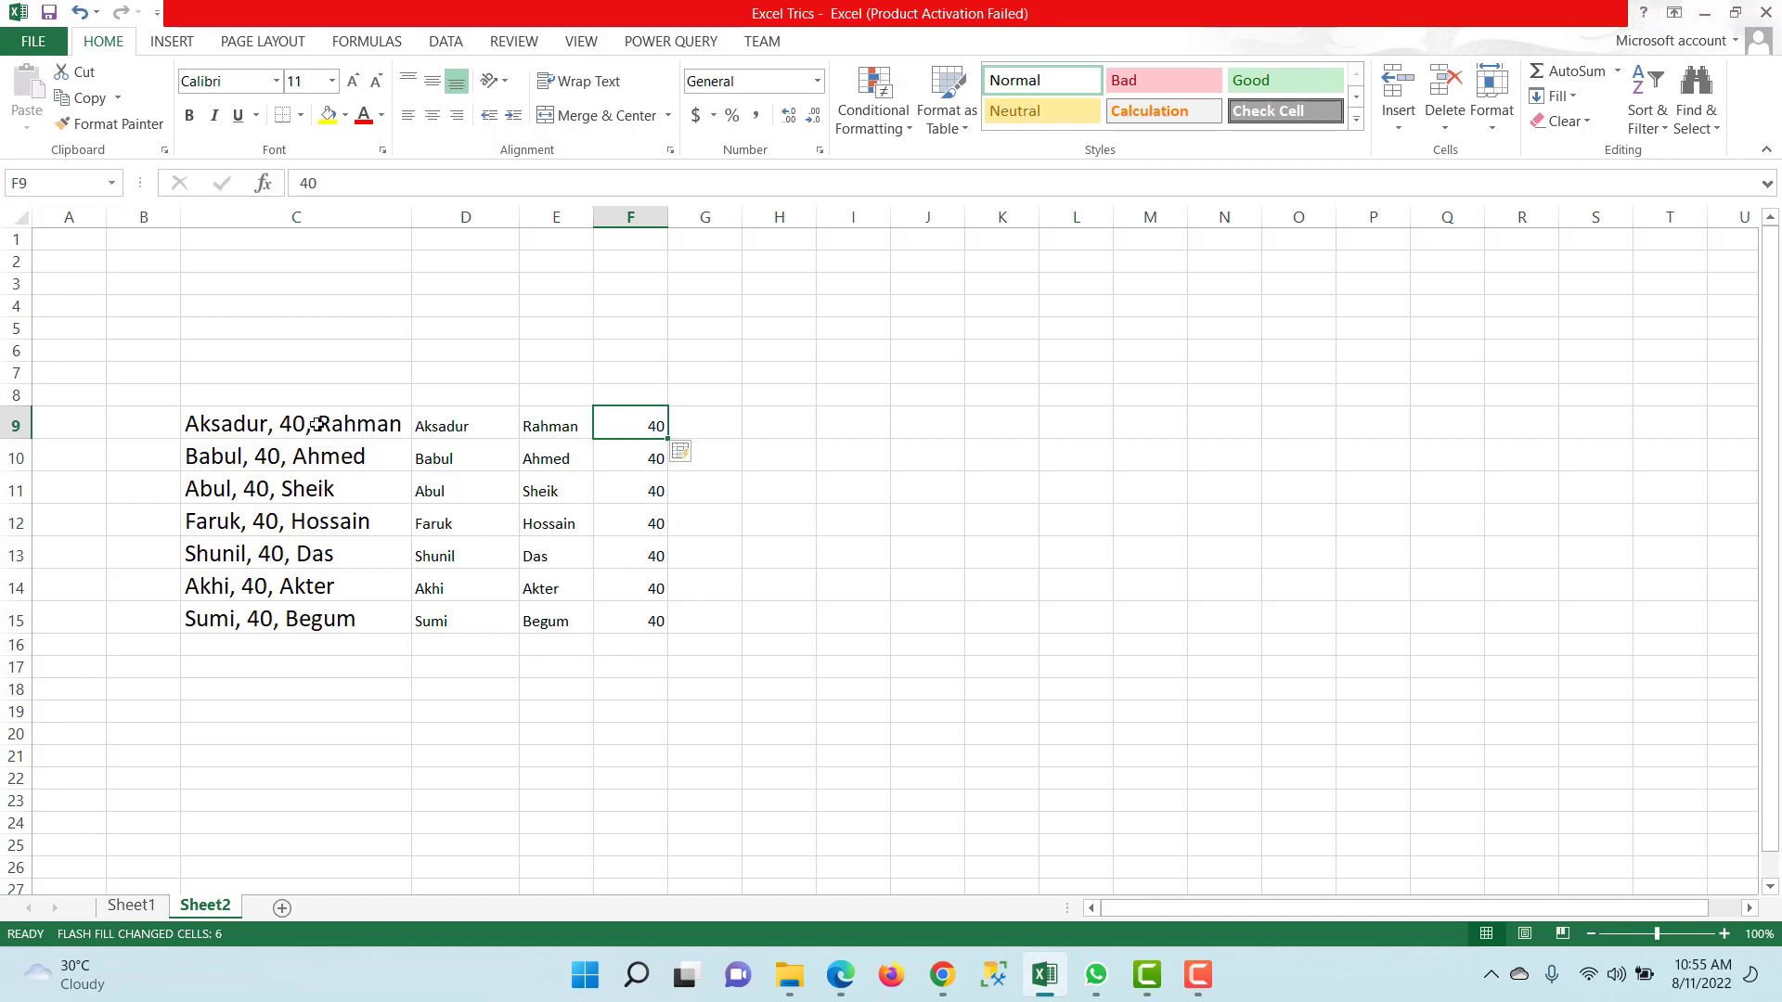
pyautogui.moveTo(356, 434)
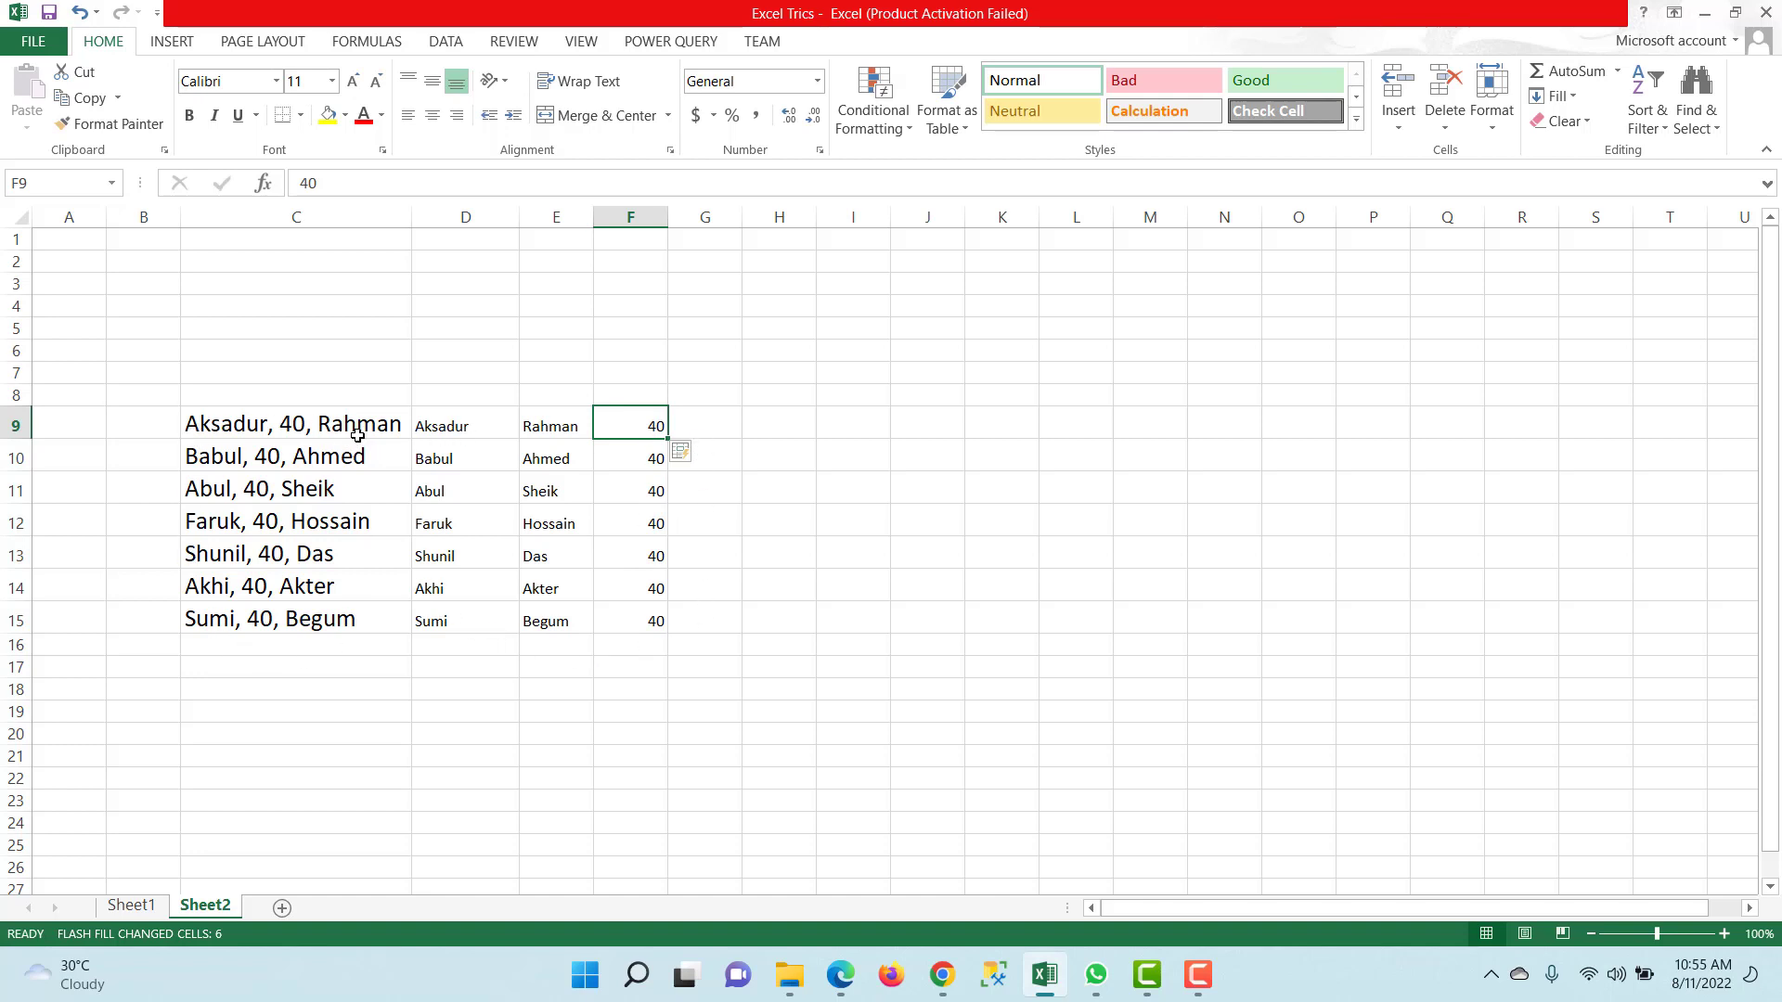
pyautogui.click(777, 423)
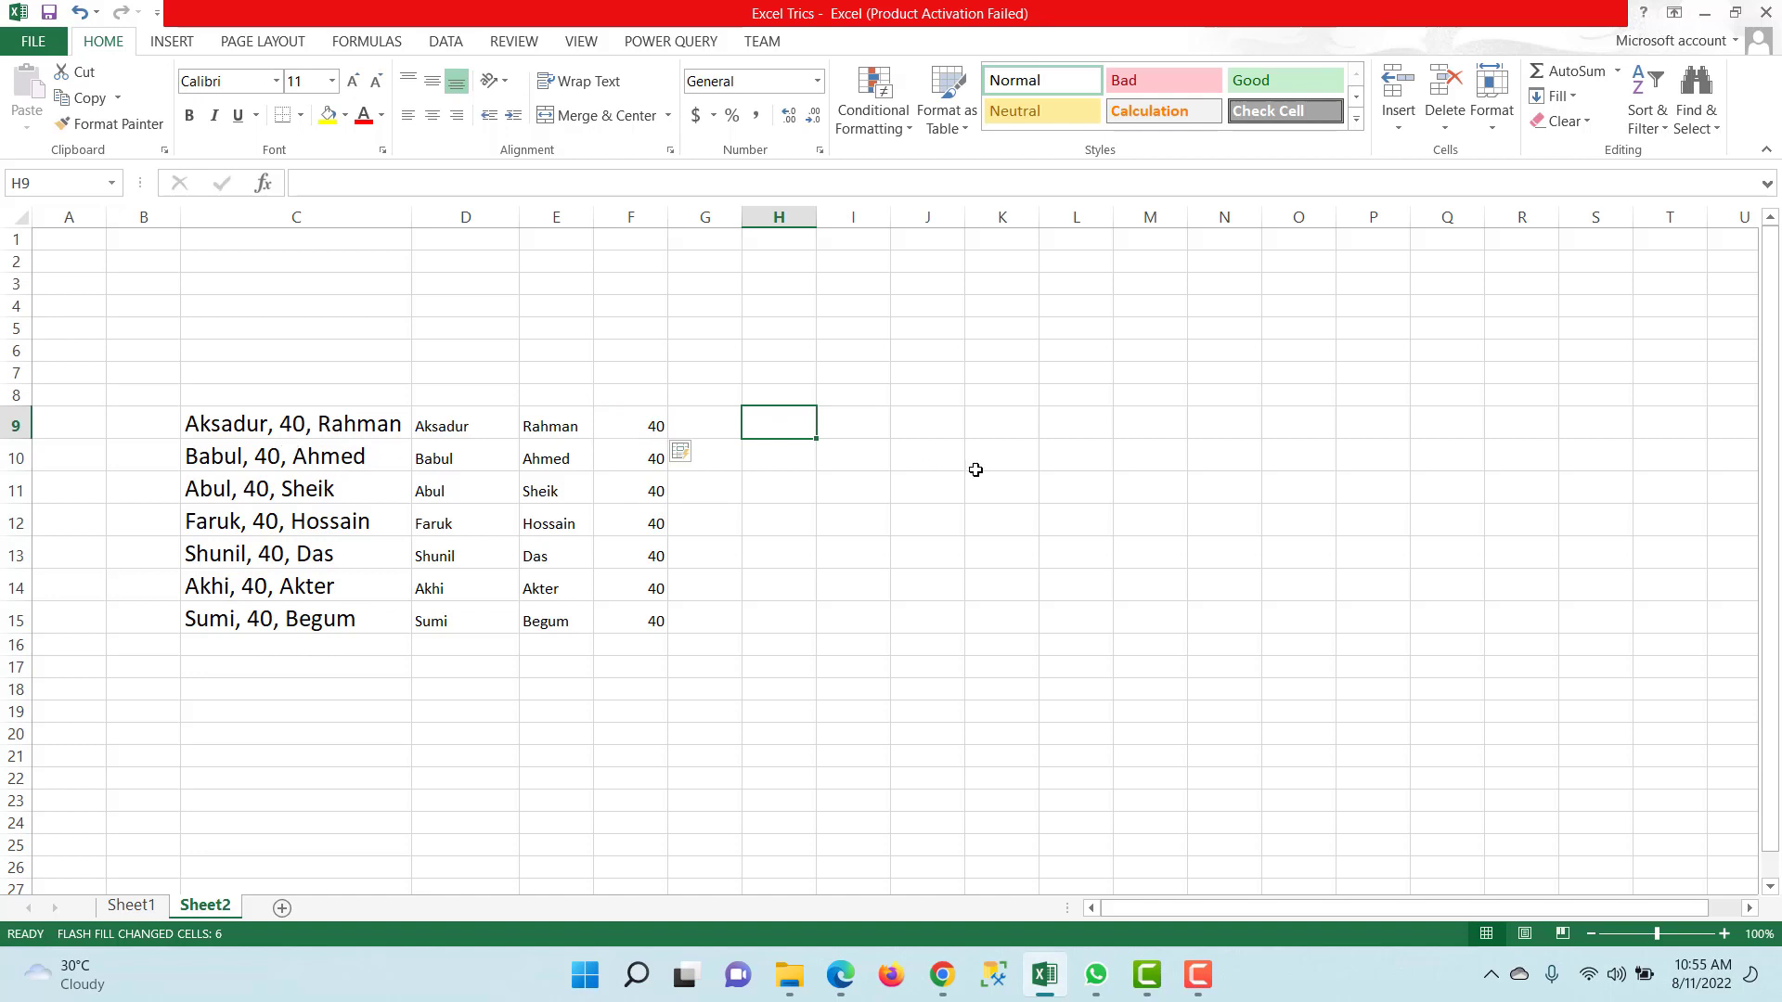